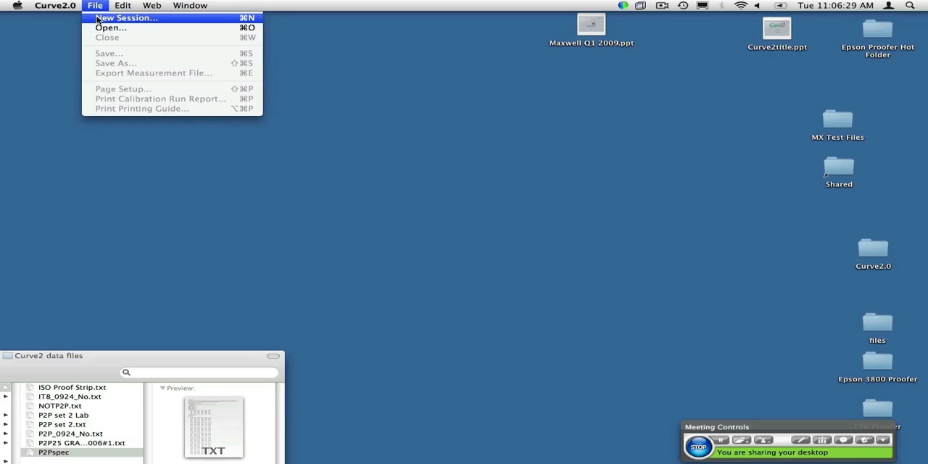
- Create a new untitled Curve2 session from the File menu
click(95, 6)
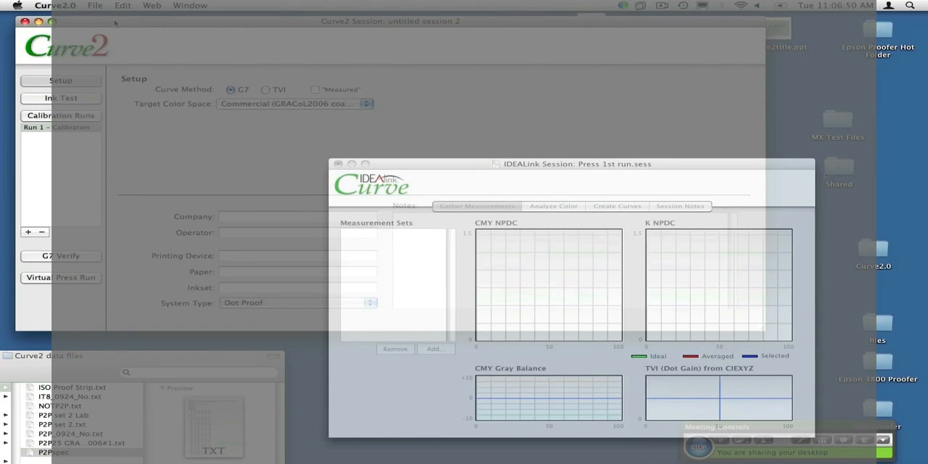
- Load First Run Sheets 1, 2 and 3, then view the color analysis graphs
click(476, 206)
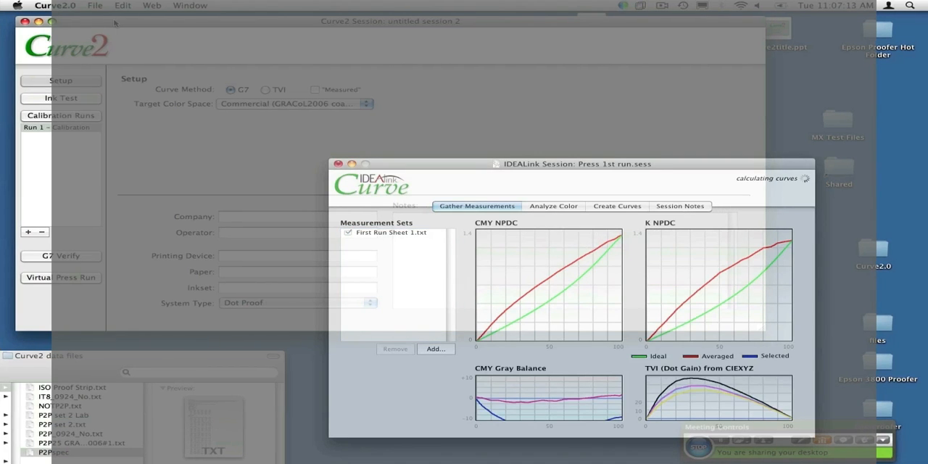
click(435, 349)
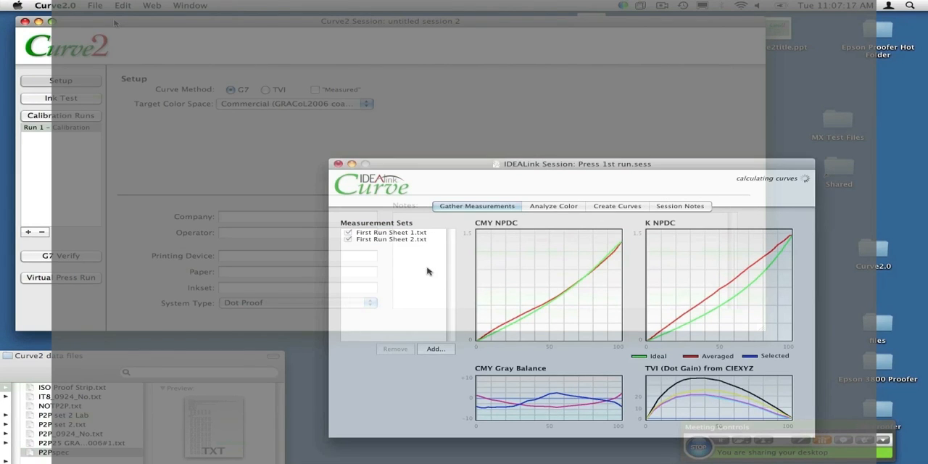
click(435, 349)
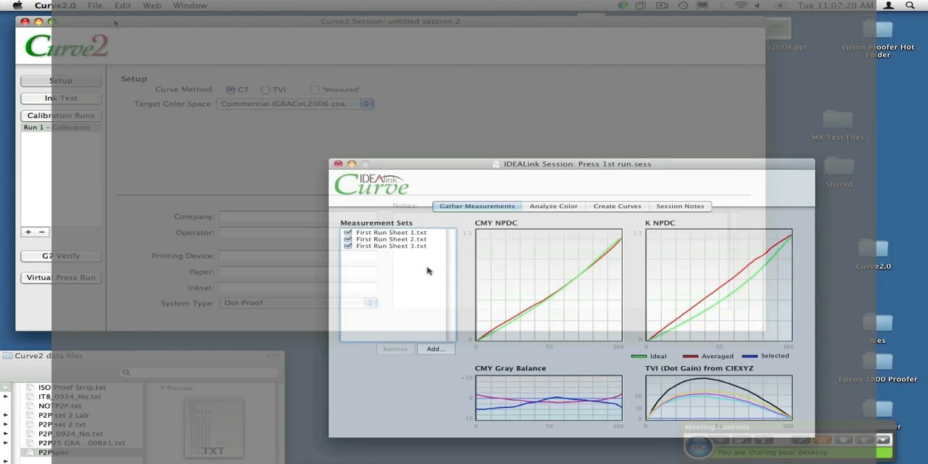
click(553, 206)
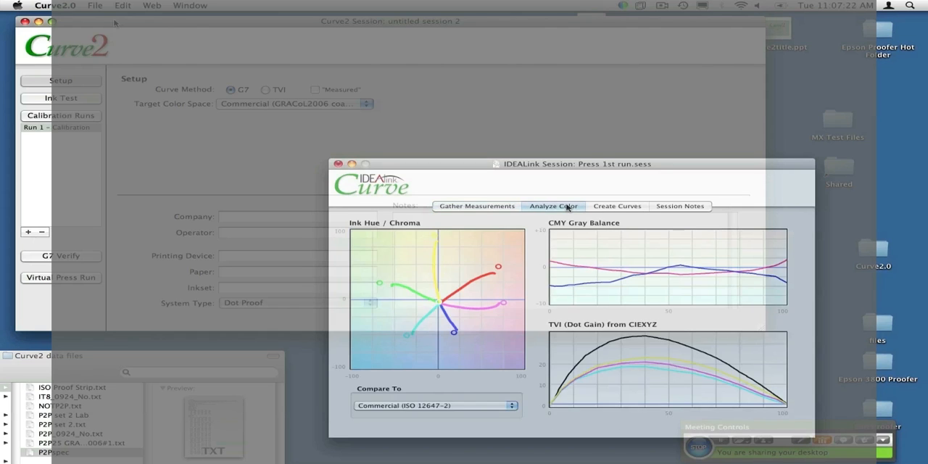
- List the output curves in 10% steps, toggling Delta back to absolute values
click(617, 206)
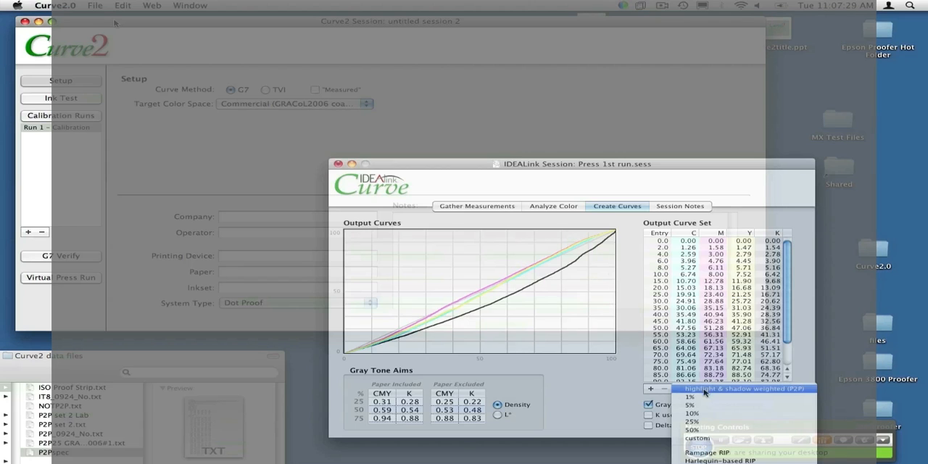
click(693, 413)
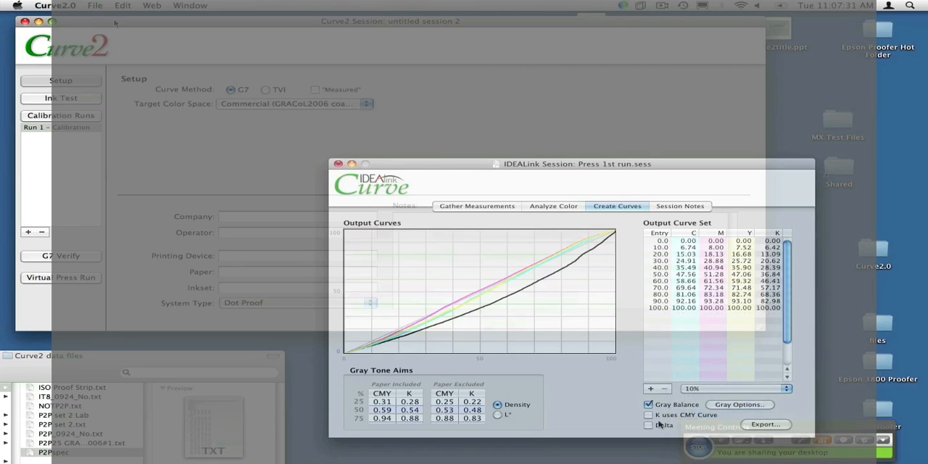
click(648, 425)
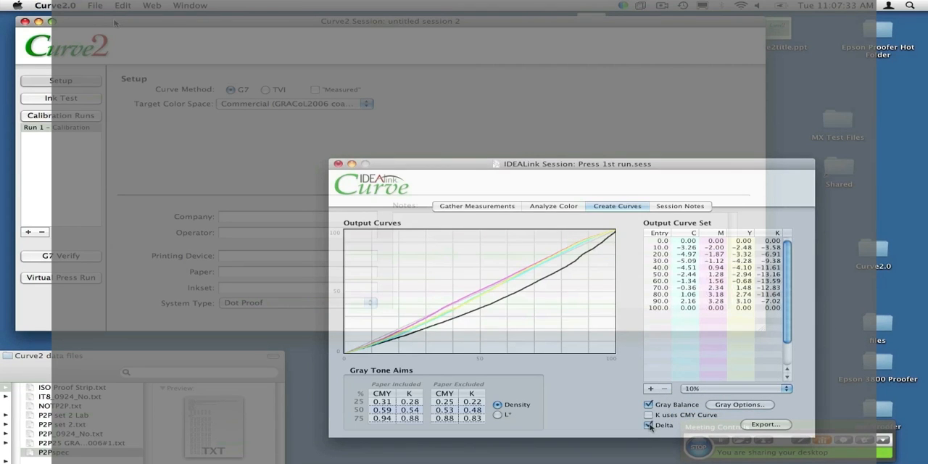
click(648, 425)
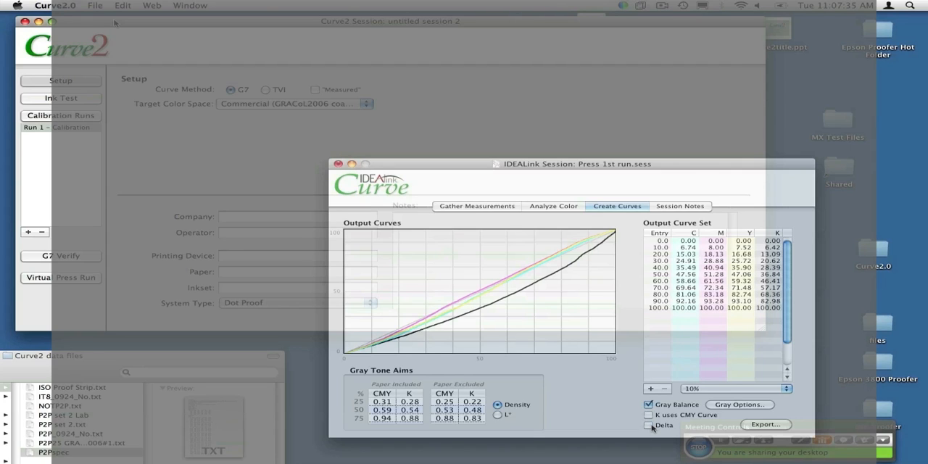
click(648, 425)
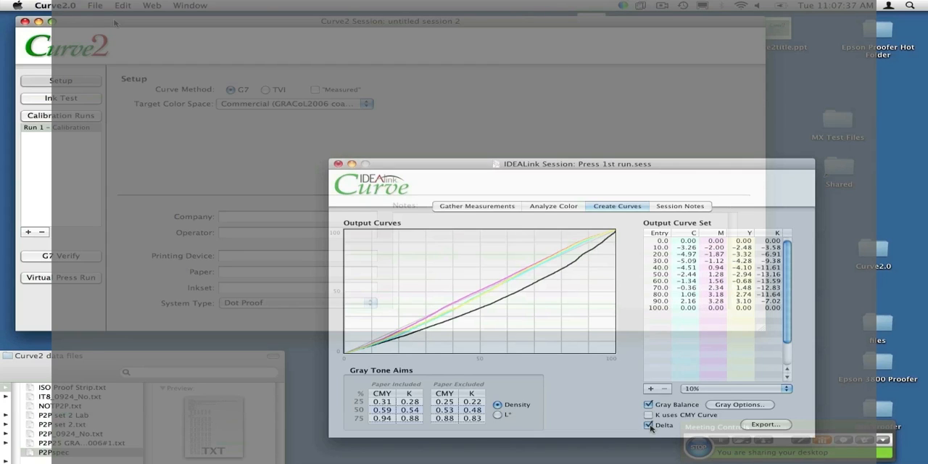
click(650, 425)
text(My)
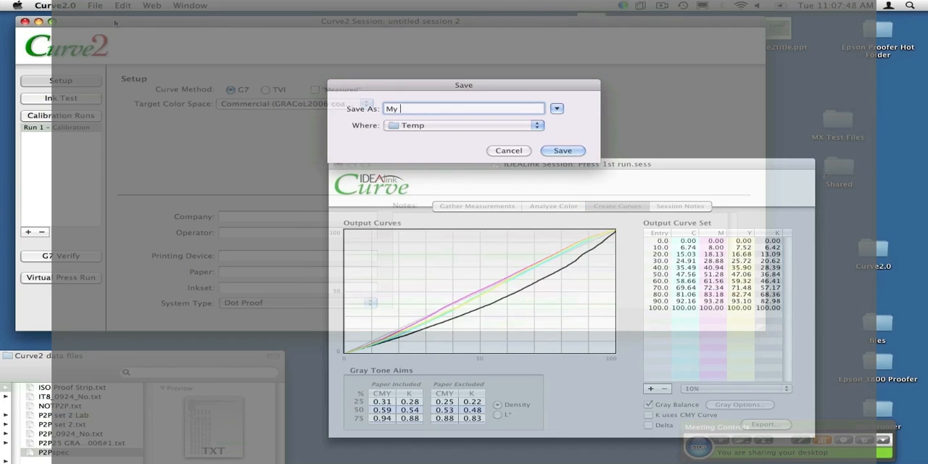
- Save the curves as 'My First Run Curves.txt' in the Temp folder
text(First)
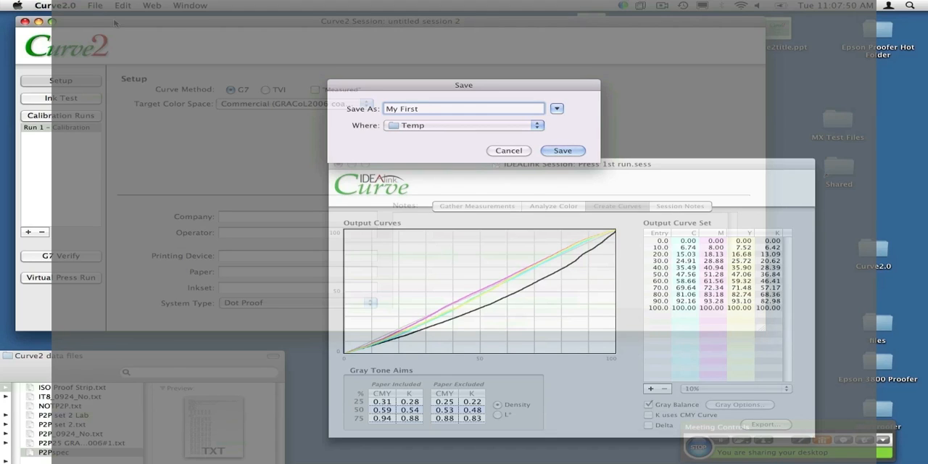
text(Run)
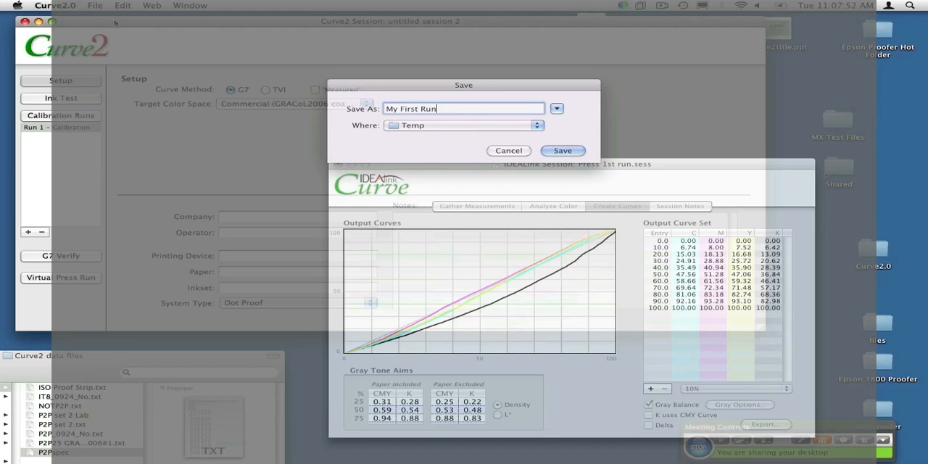
text(Curves)
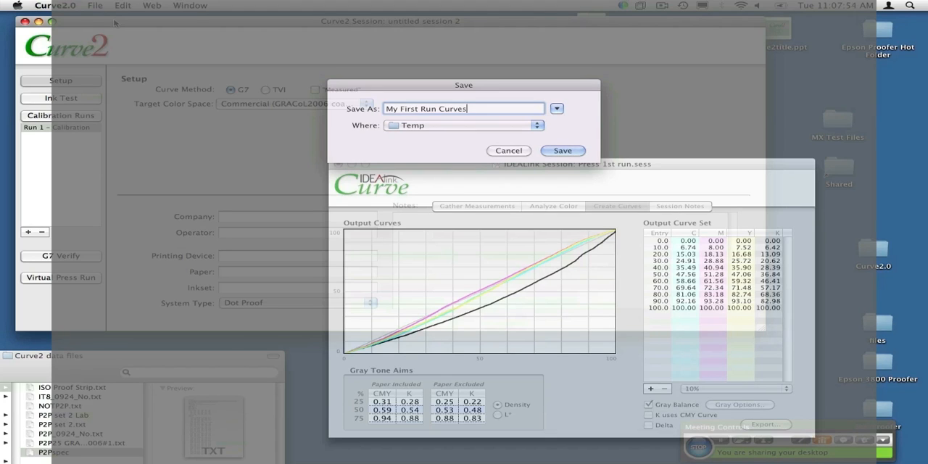
text(.txt)
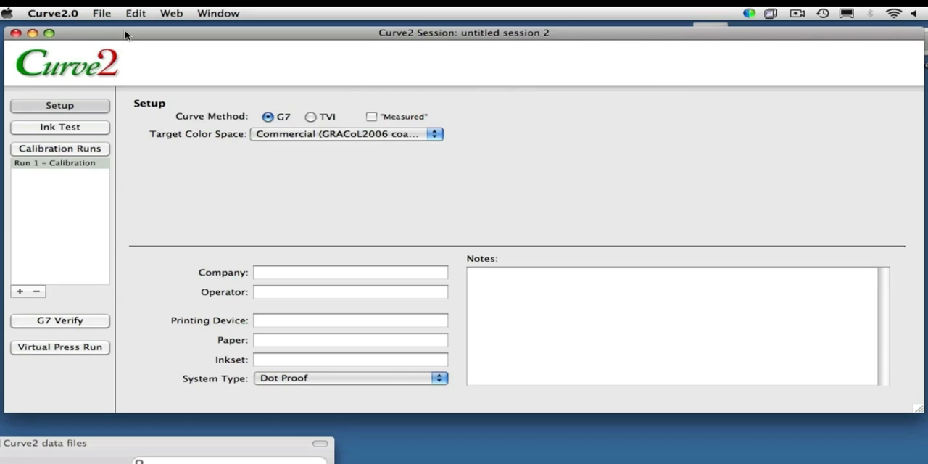
- Enter operator Bob Jones for Jones Printing and review the Target Color Space options
text(Bob Jones)
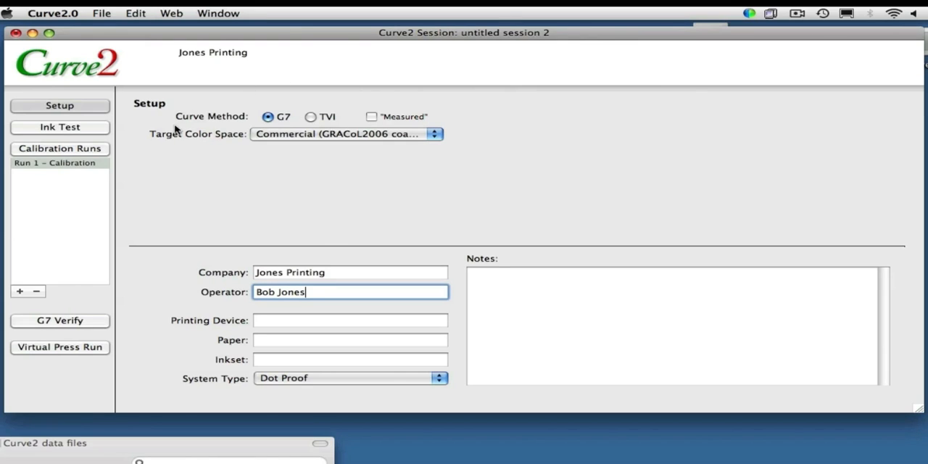
mouse_move(247, 126)
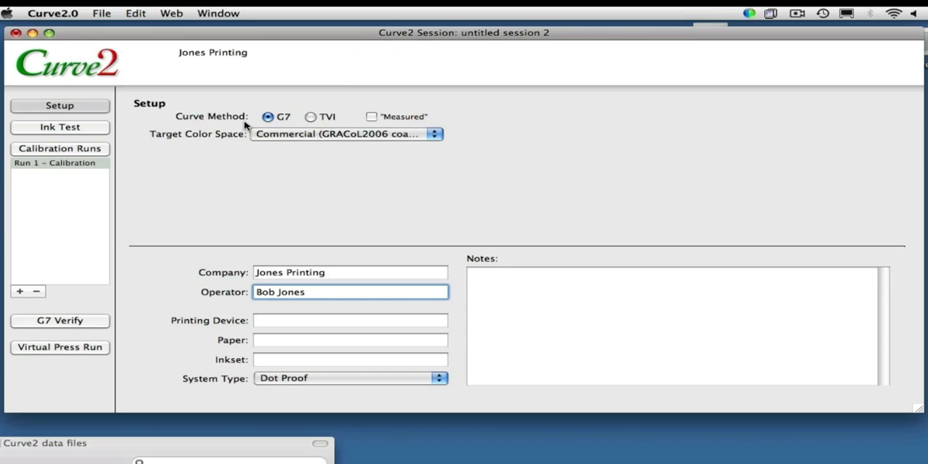
mouse_move(273, 118)
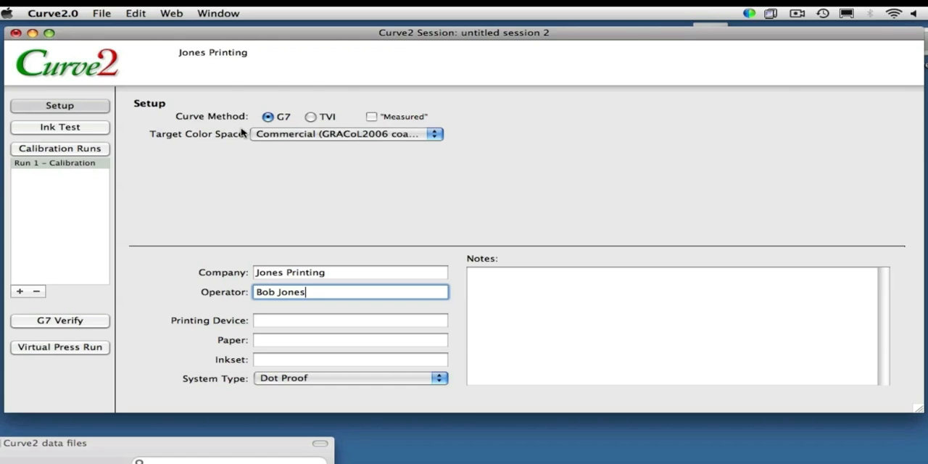
mouse_move(293, 134)
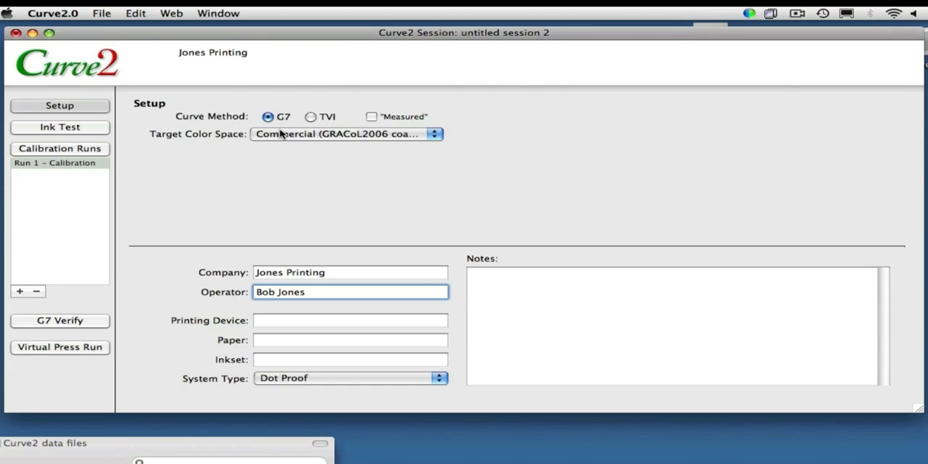
click(350, 291)
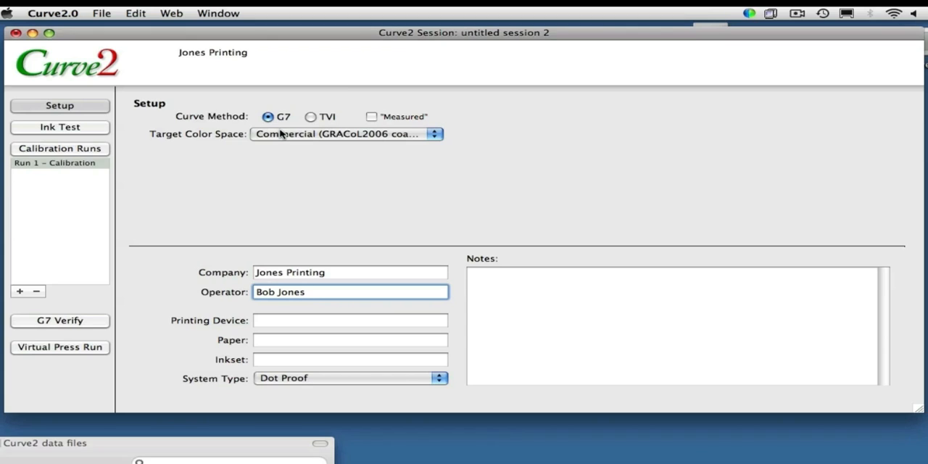
click(350, 292)
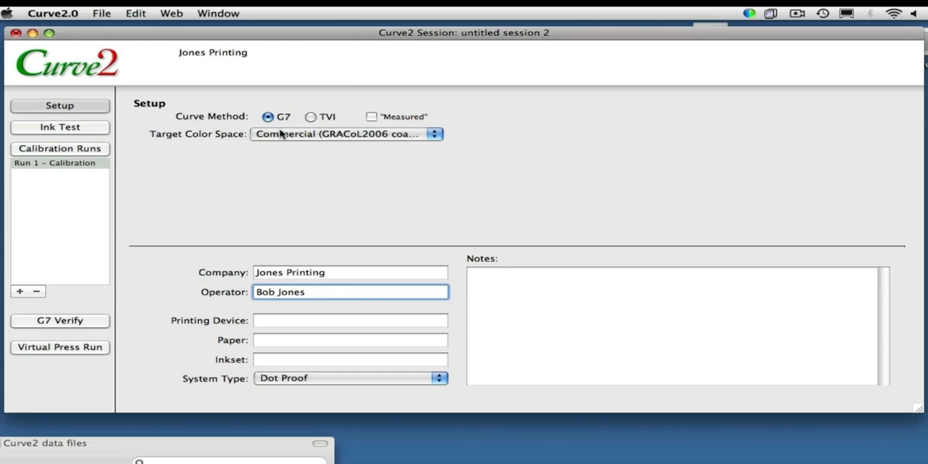
click(350, 291)
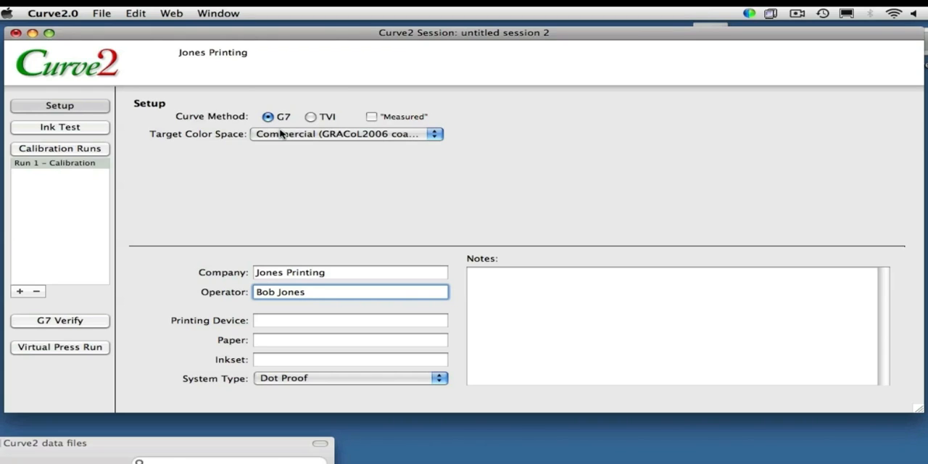
click(350, 291)
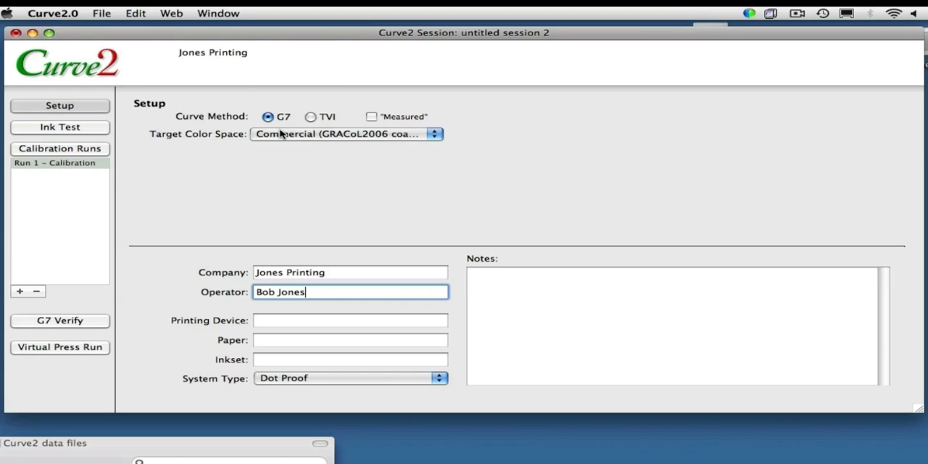
mouse_move(412, 121)
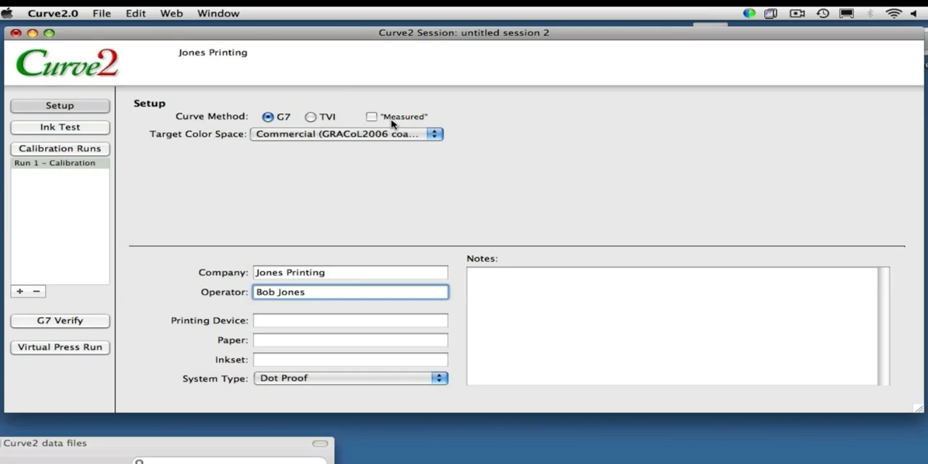
click(350, 291)
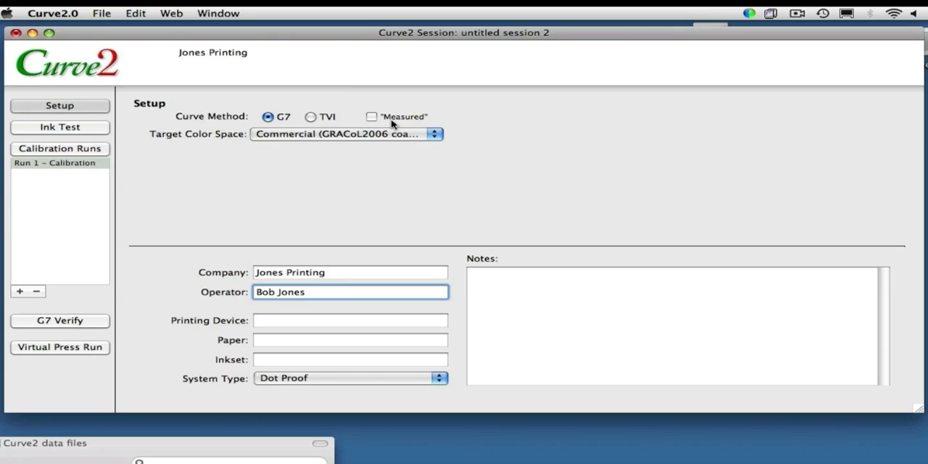
click(350, 291)
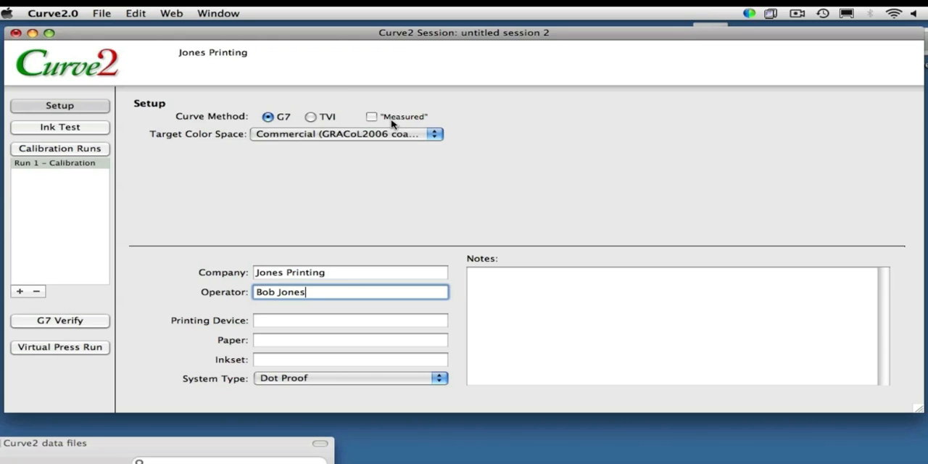
mouse_move(202, 139)
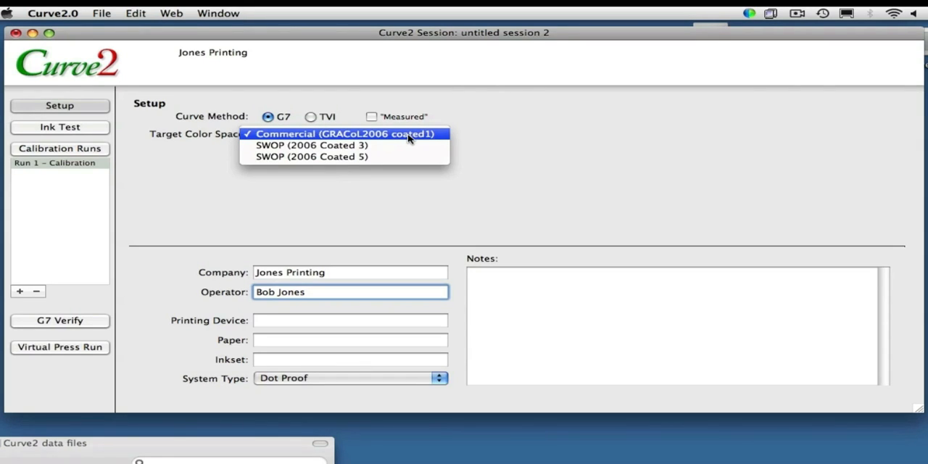
mouse_move(427, 139)
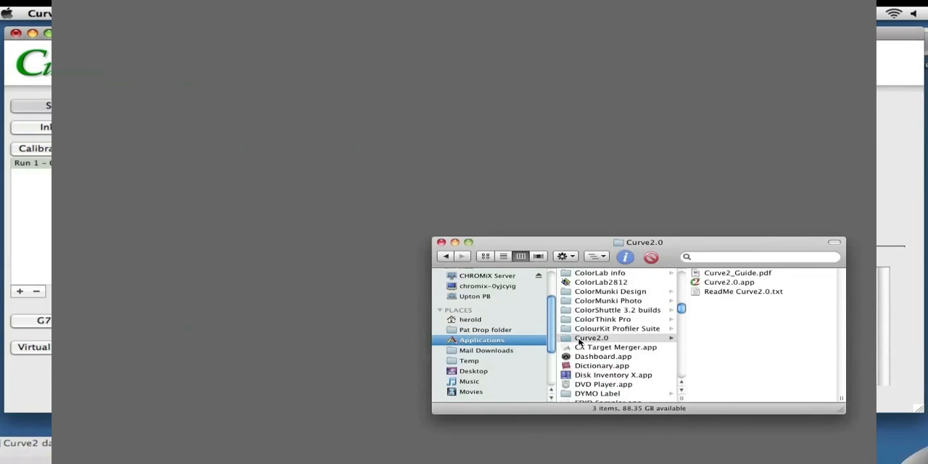
- Rename the untitled folder in the Curve2.0 folder to 'Color Settings'
right_click(591, 337)
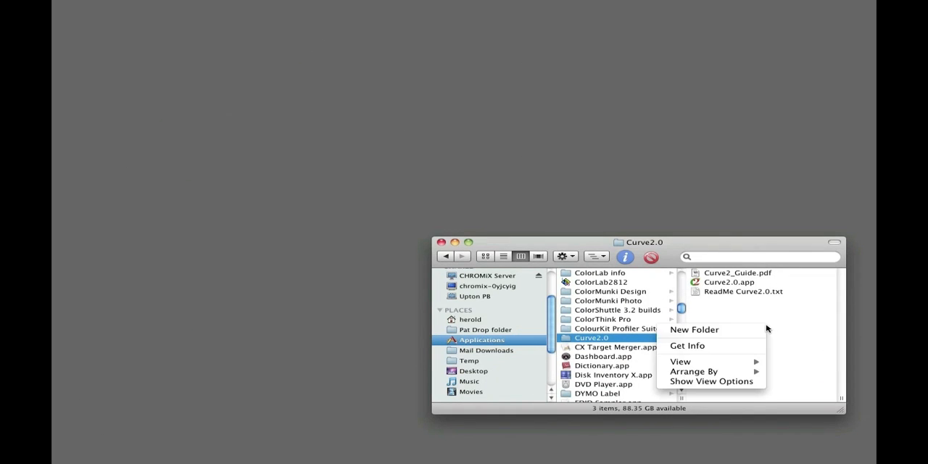
click(694, 329)
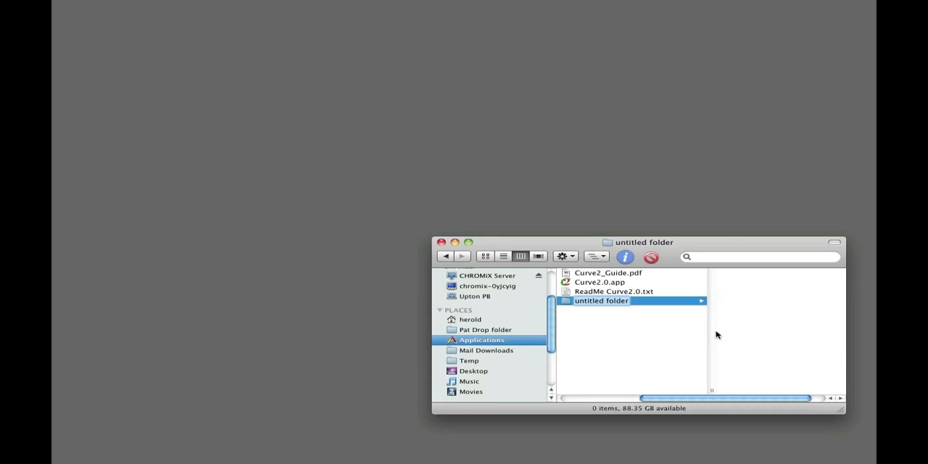
text(Color Settings)
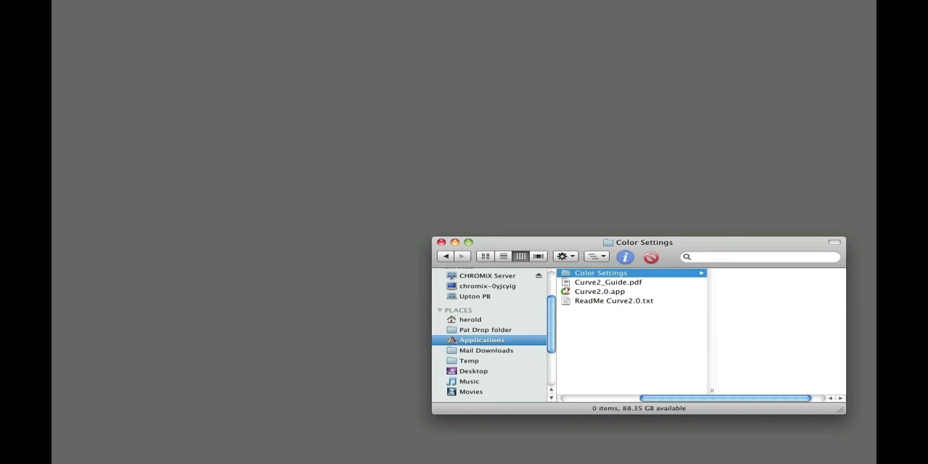
click(481, 340)
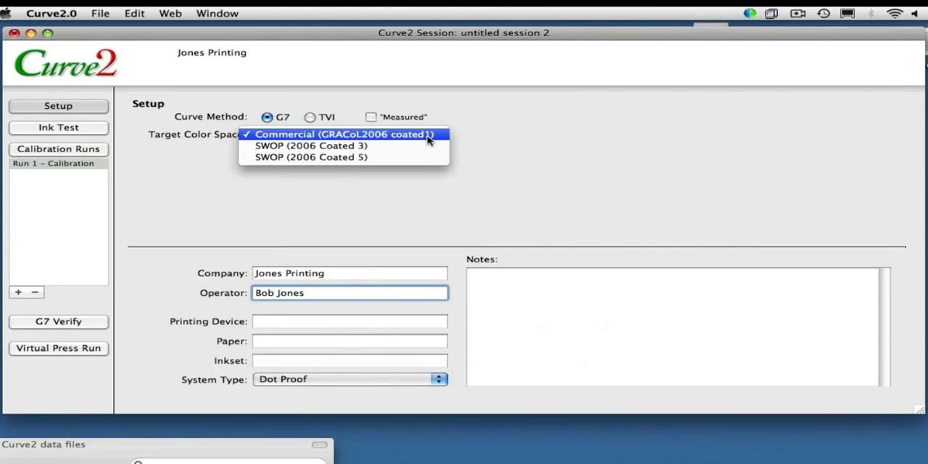
mouse_move(414, 142)
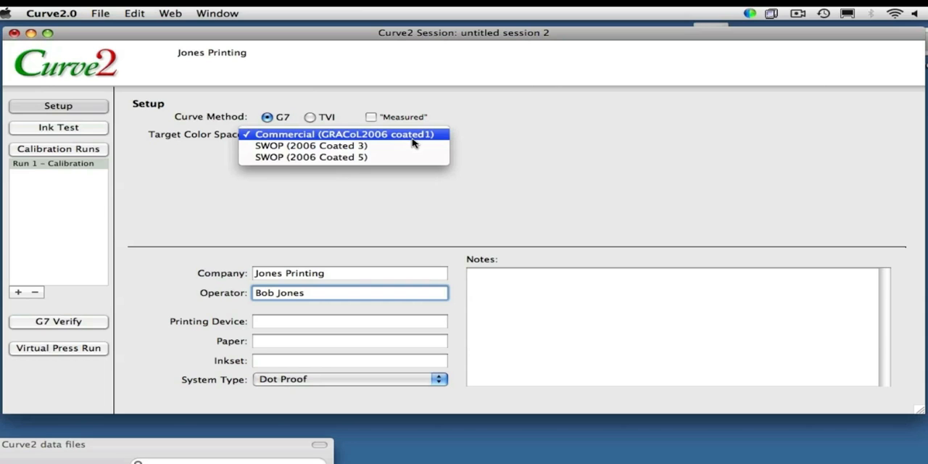
- Choose Commercial (GRACoL2006 coated1) as the target and switch to the Ink Test page
click(338, 134)
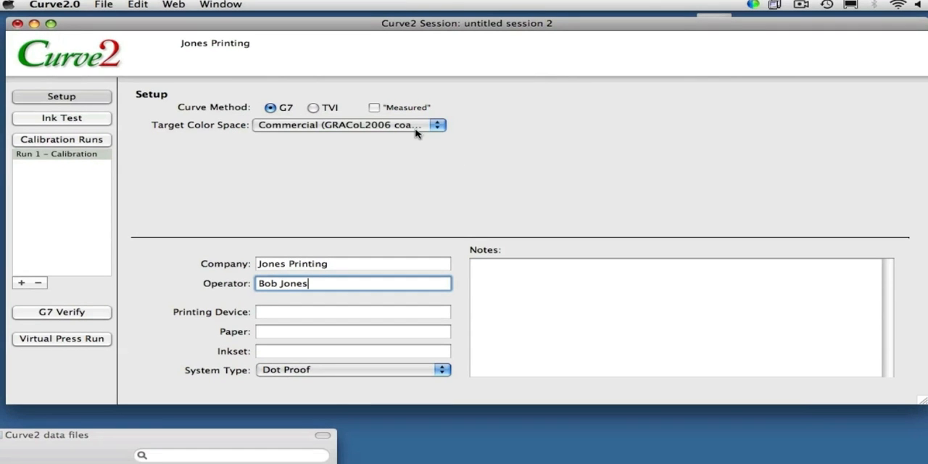
click(62, 99)
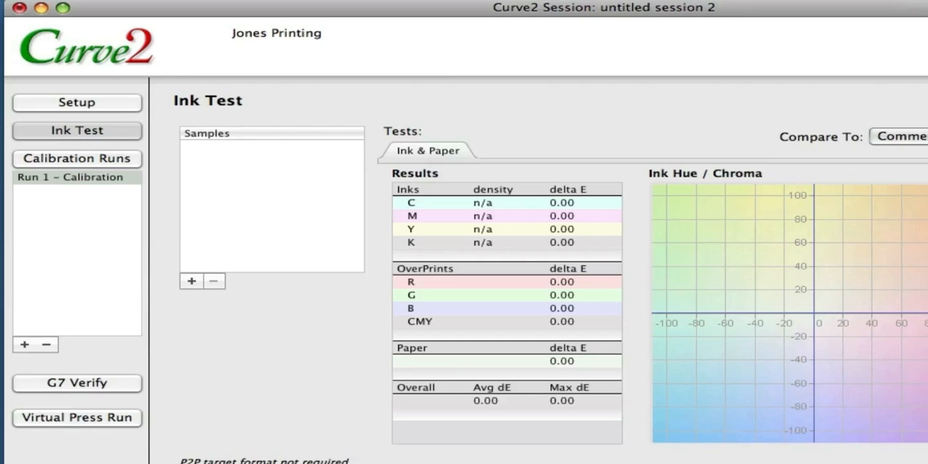
mouse_move(220, 116)
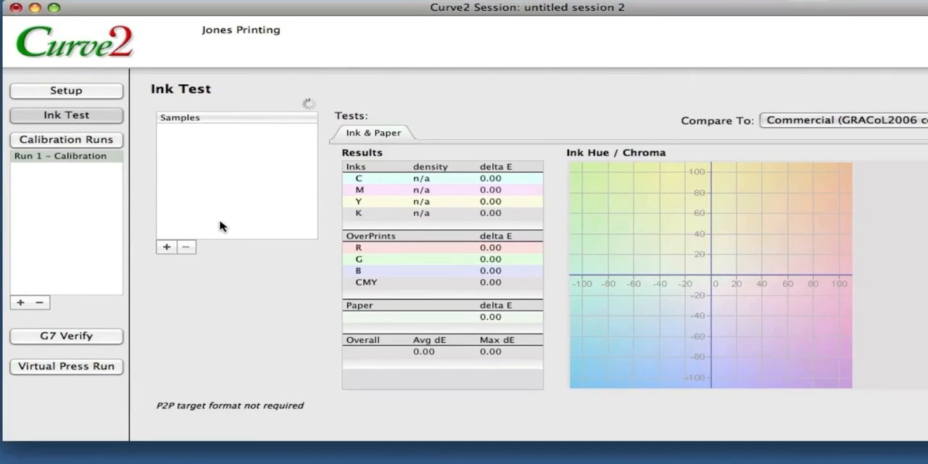
- Add the IT8_0924_No measurement file to the Ink Test samples list
click(166, 246)
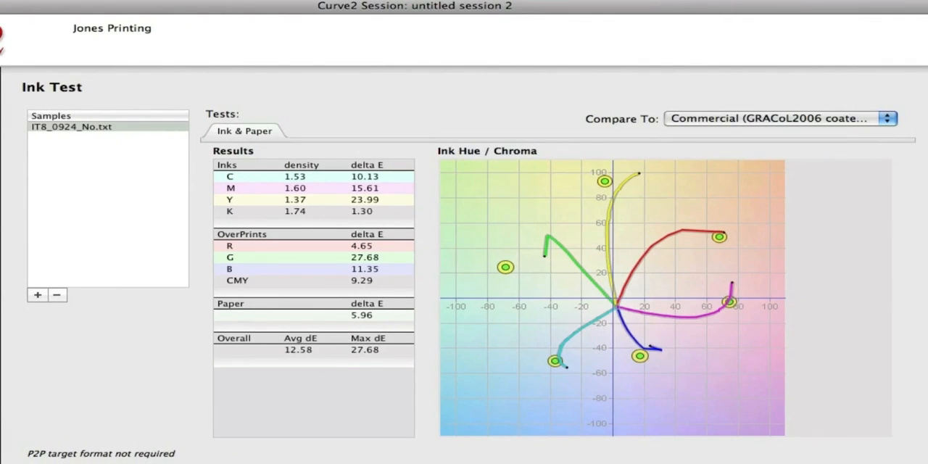
mouse_move(590, 352)
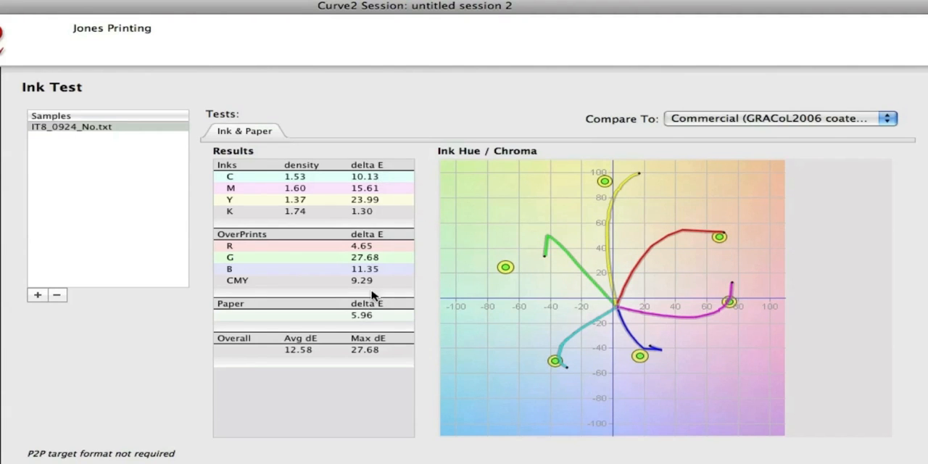
- Set Compare To to SWOP (2006 Coated 3) for the ink sample
click(780, 118)
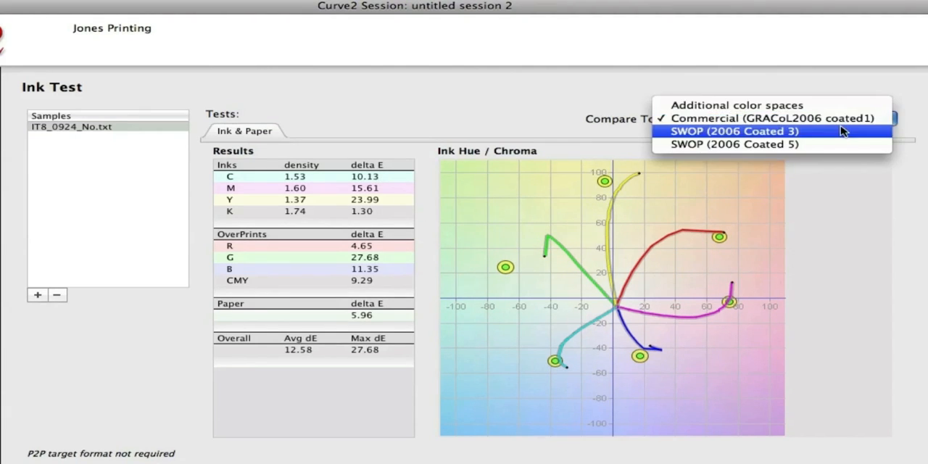
click(736, 131)
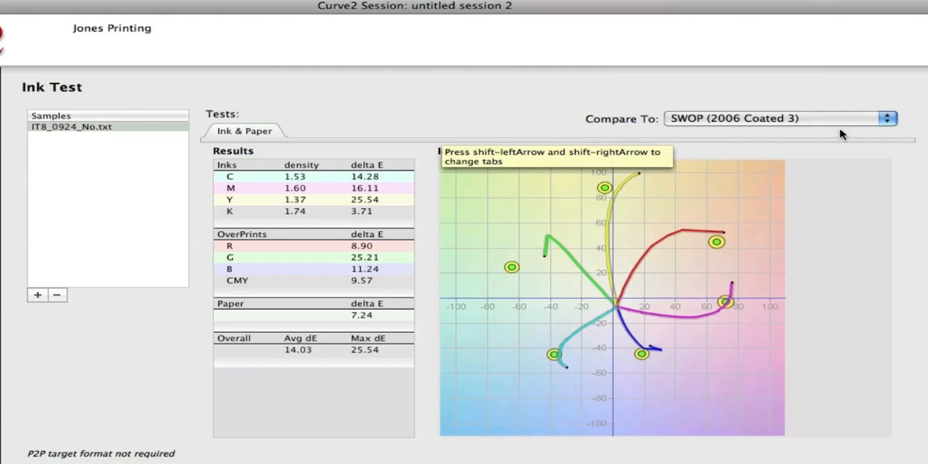
mouse_move(845, 127)
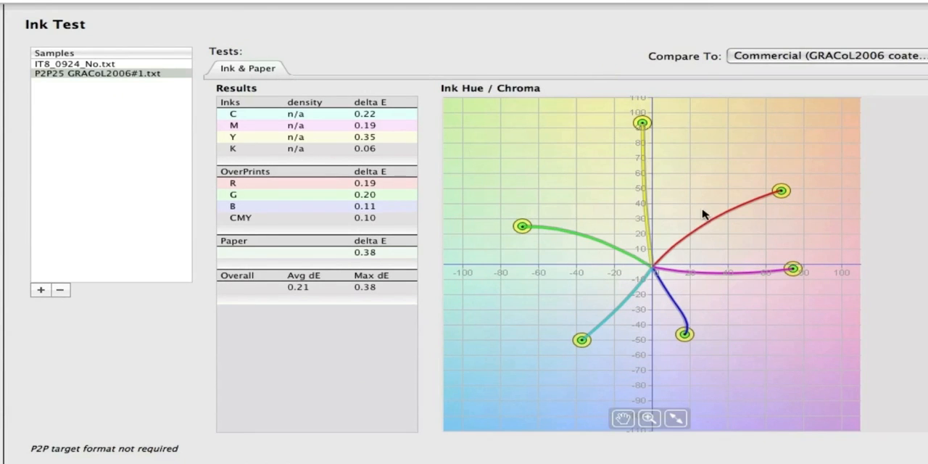
mouse_move(501, 231)
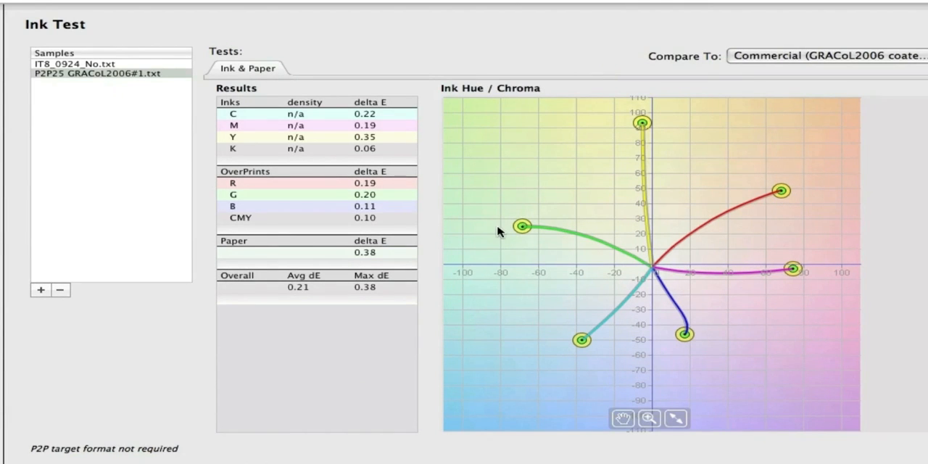
- Check the dE warn 2.5 and dE critical 5 preferences, then close Preferences
click(78, 7)
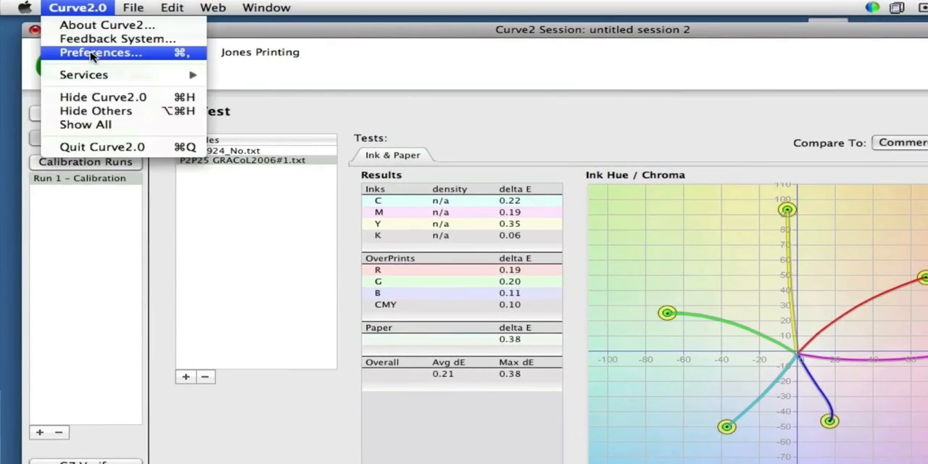
click(100, 52)
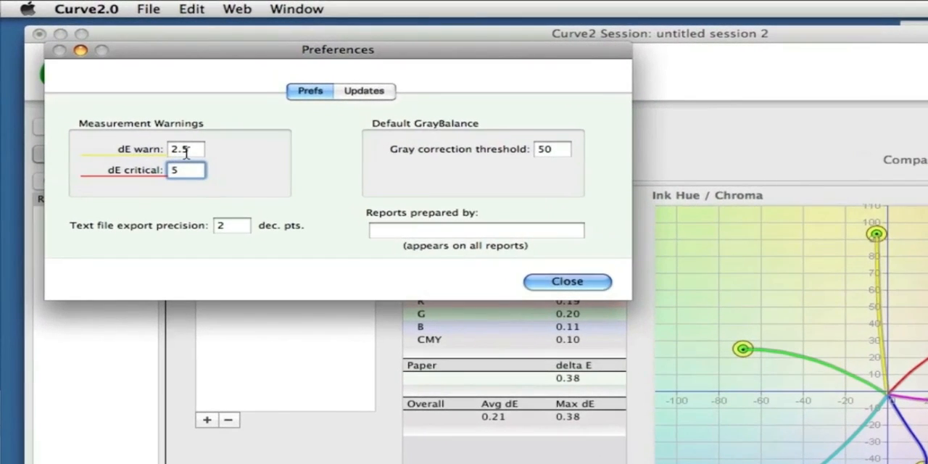
click(187, 169)
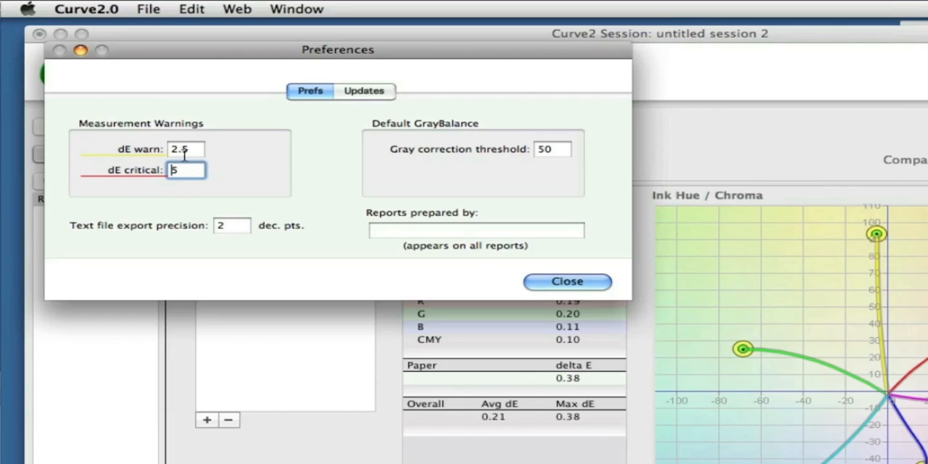
click(567, 281)
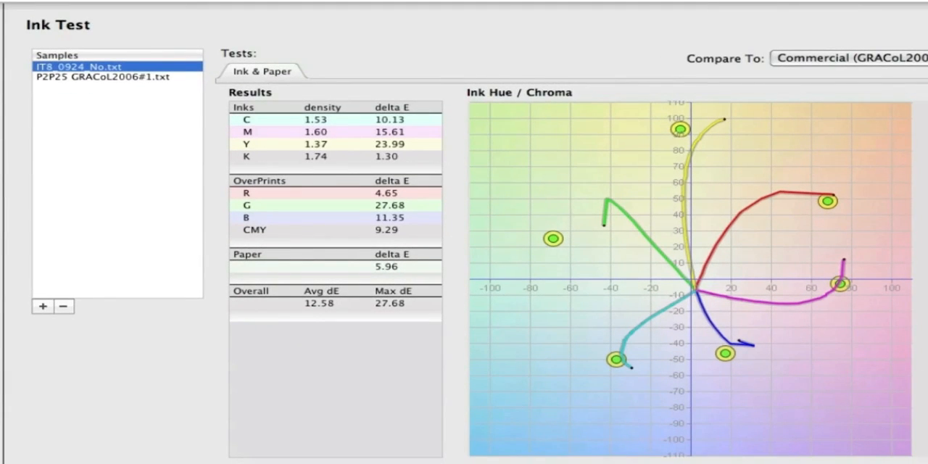
- Add ISO Proof Strip.txt as a third ink test sample, then open Run 1 – Calibration
click(42, 305)
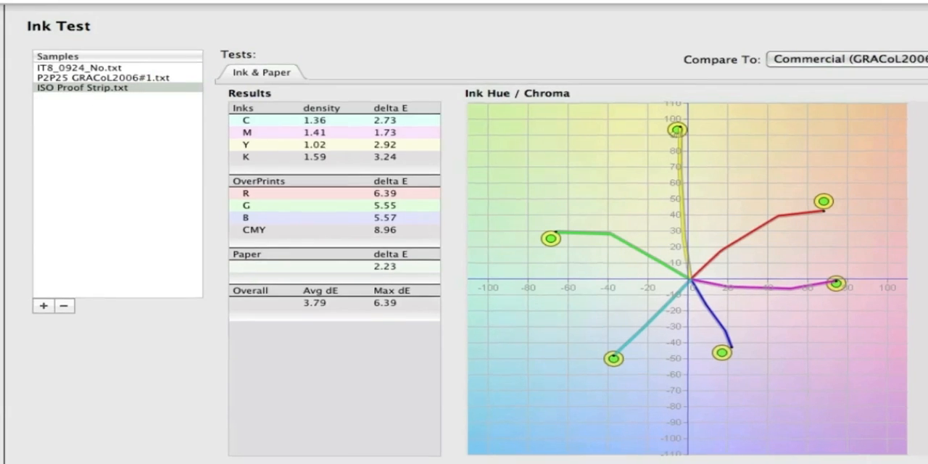
click(50, 122)
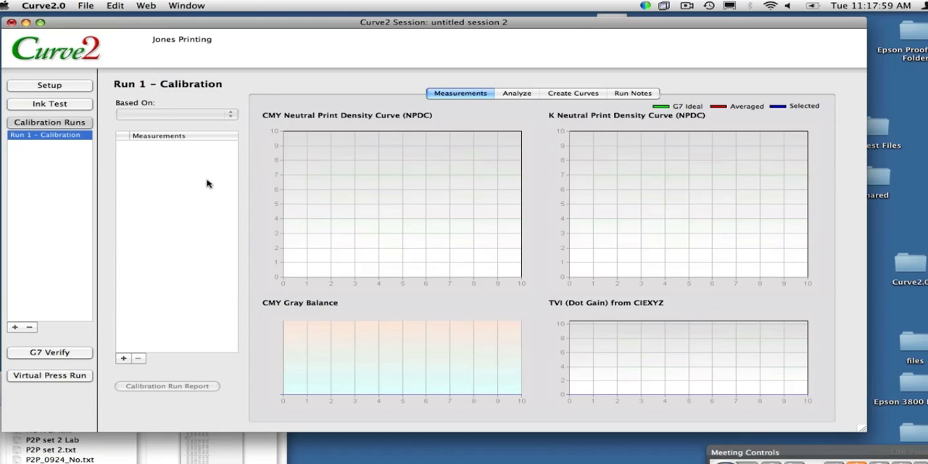
mouse_move(419, 237)
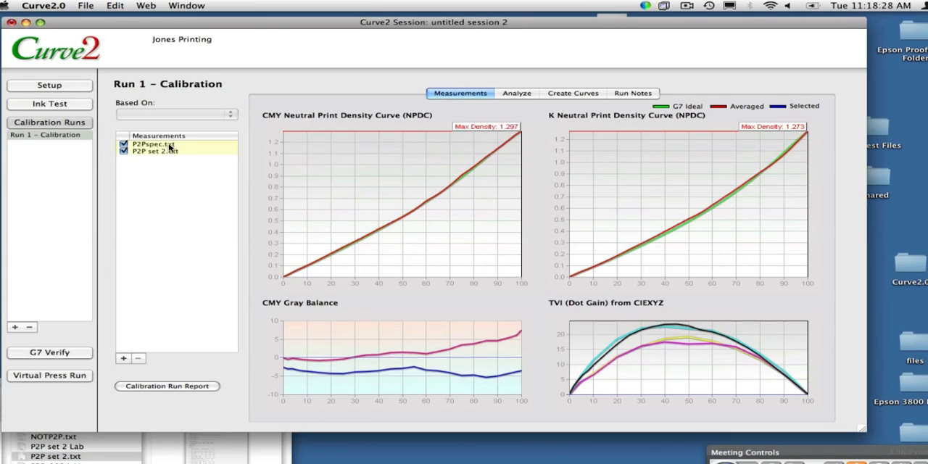
- Highlight the P2Pspec.txt curves and add another P2P set 2.txt measurement to Run 1
click(155, 144)
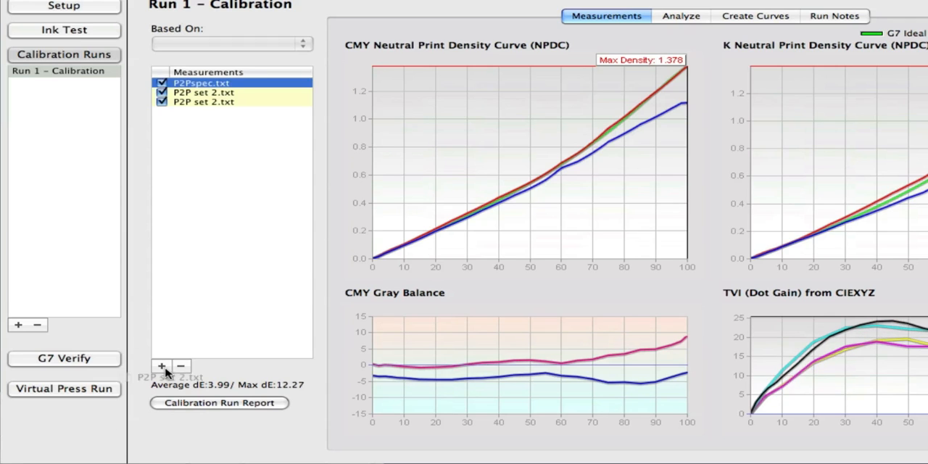
click(161, 365)
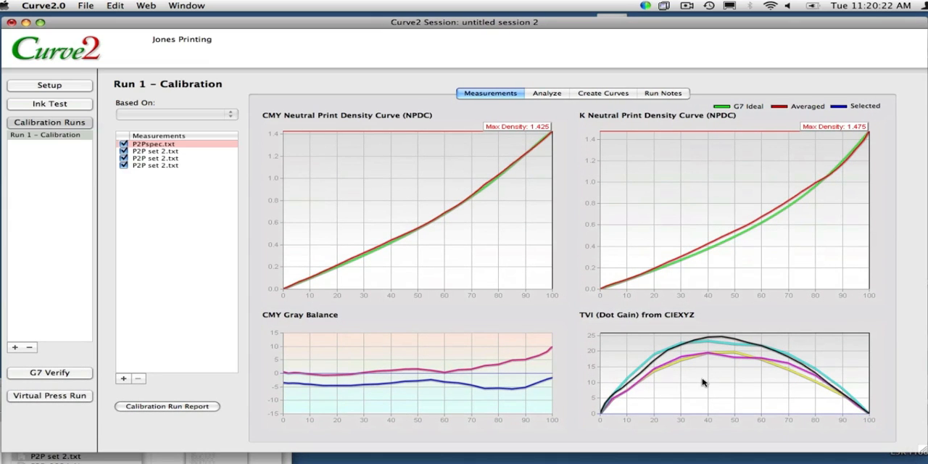
mouse_move(424, 284)
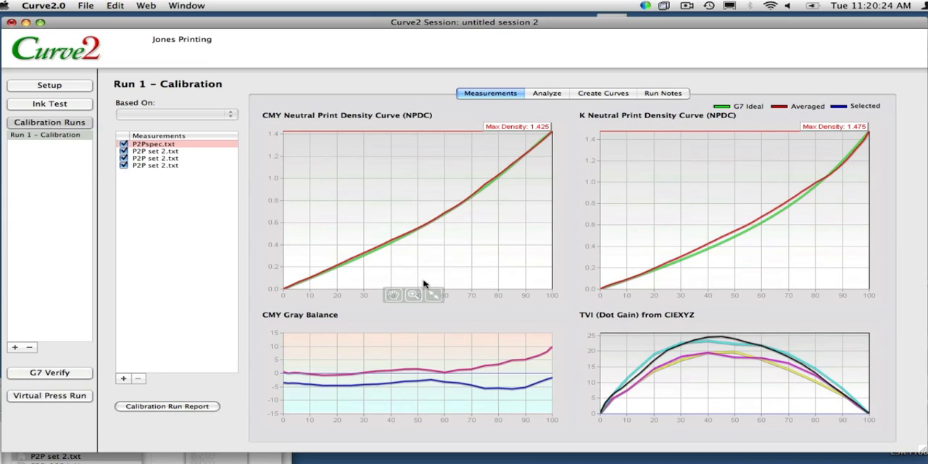
mouse_move(752, 295)
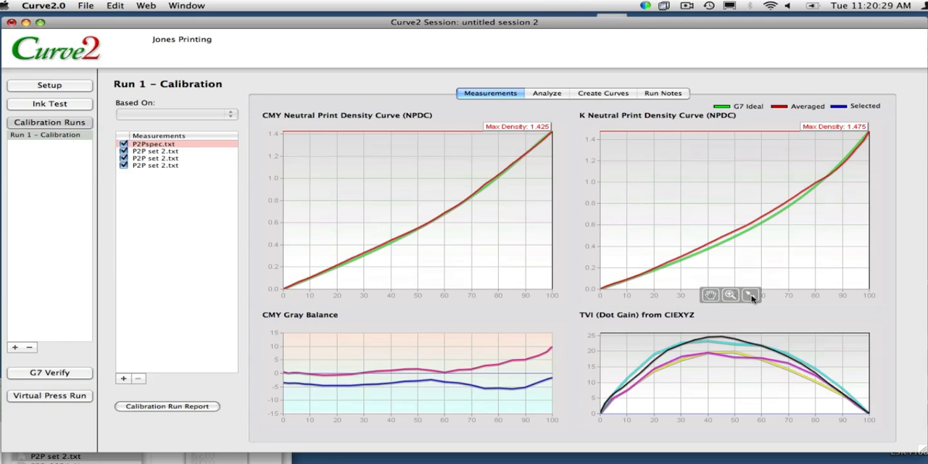
click(730, 295)
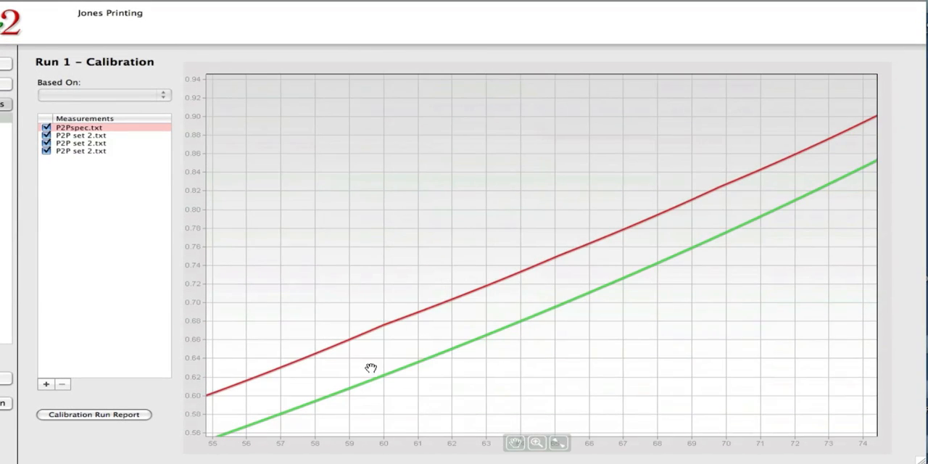
drag(372, 368, 279, 302)
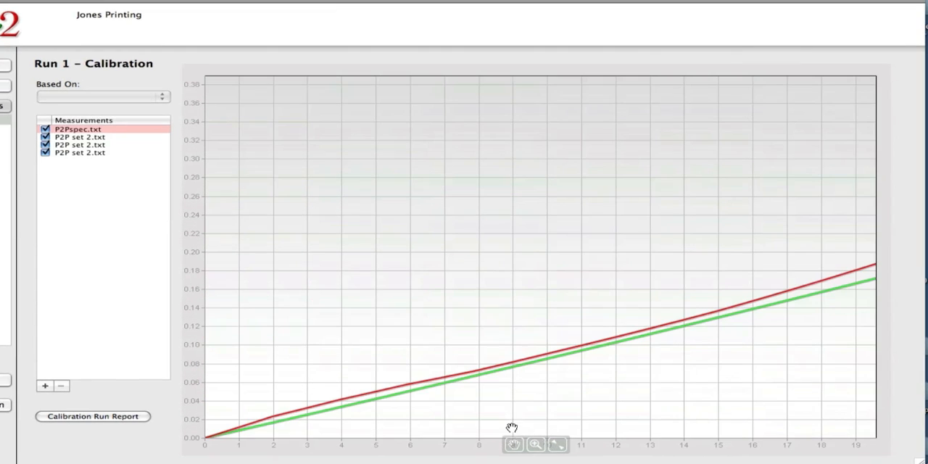
click(445, 73)
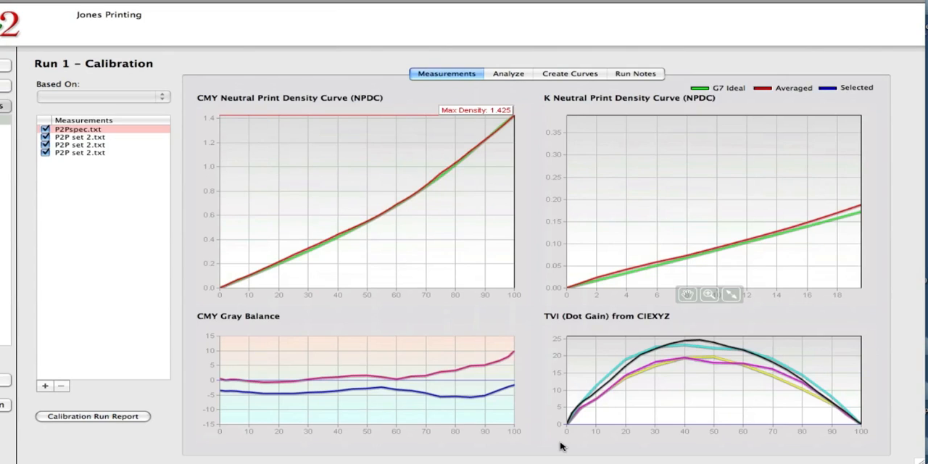
click(709, 294)
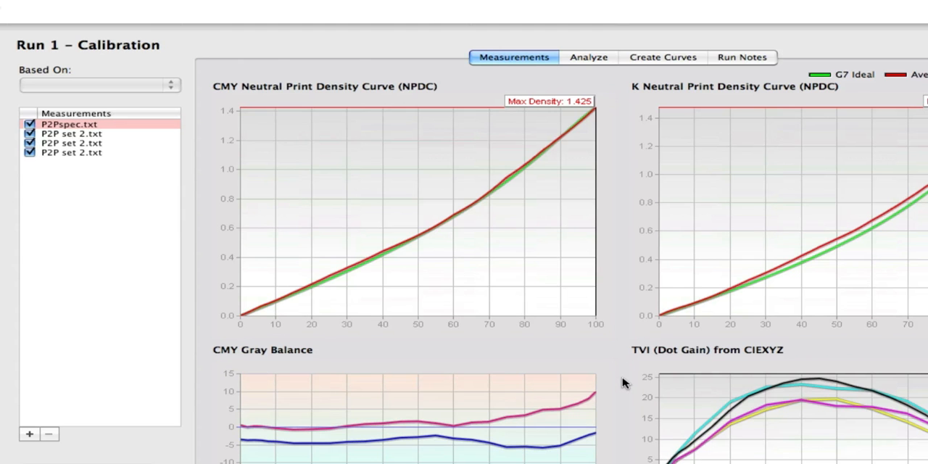
mouse_move(575, 66)
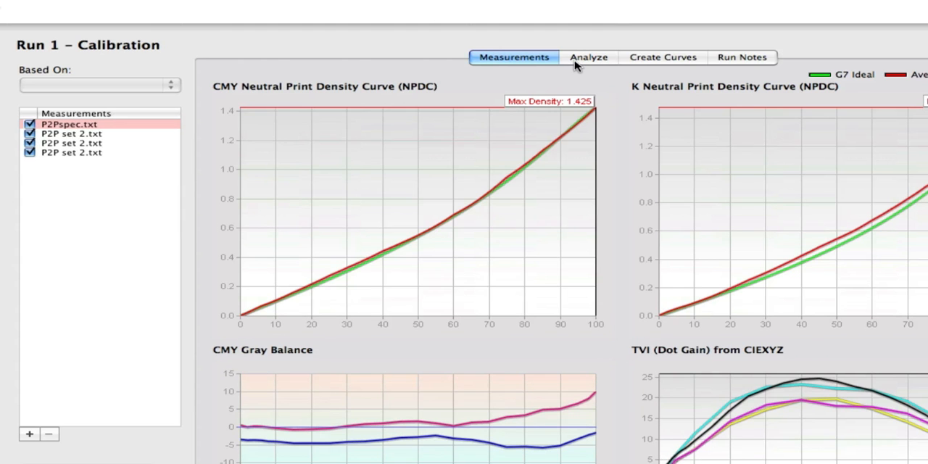
- Analyze Run 1 to show ink and paper delta E against Commercial GRACoL2006
click(588, 58)
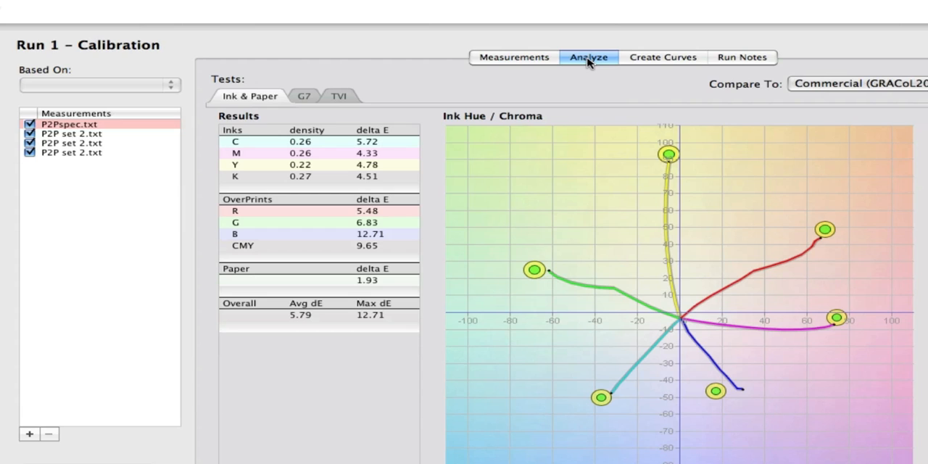
mouse_move(547, 64)
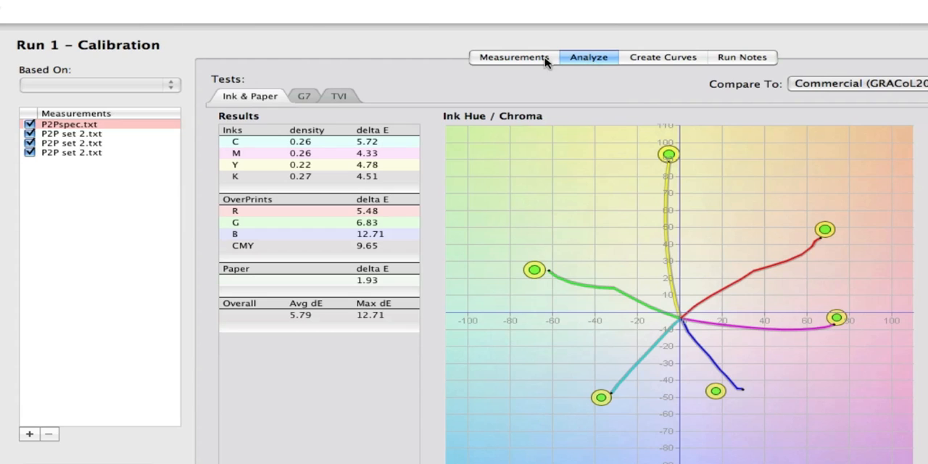
mouse_move(260, 100)
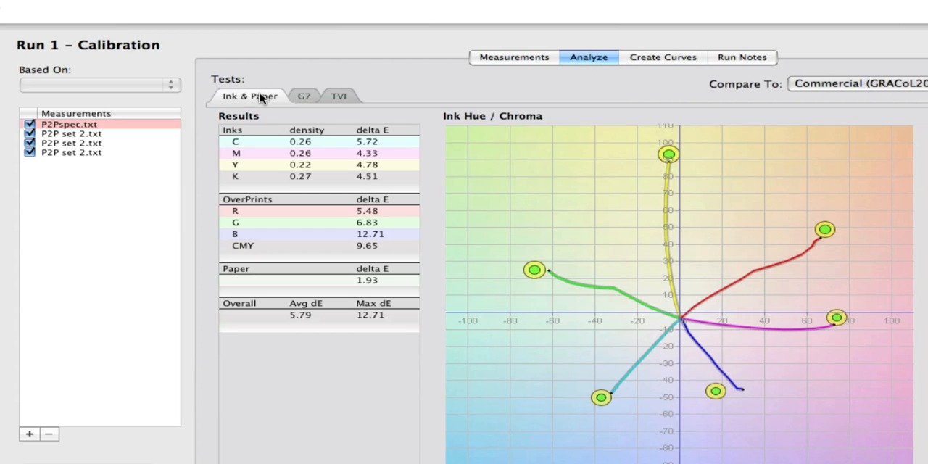
mouse_move(87, 156)
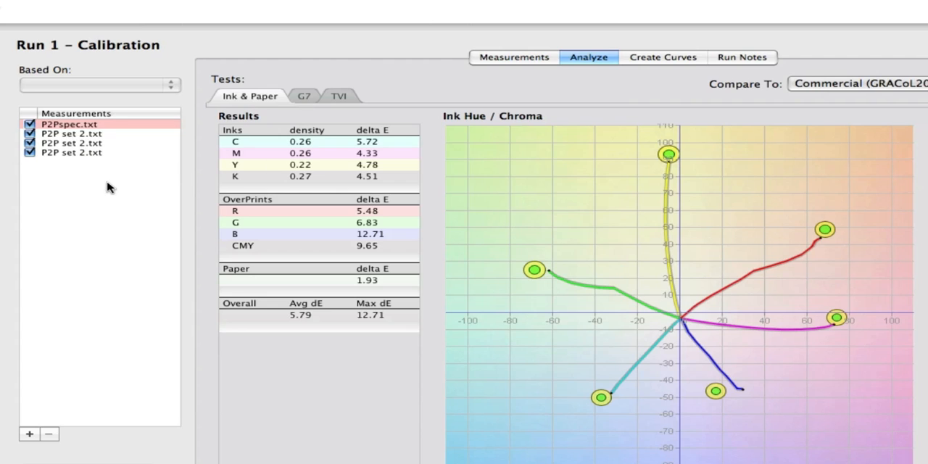
mouse_move(198, 214)
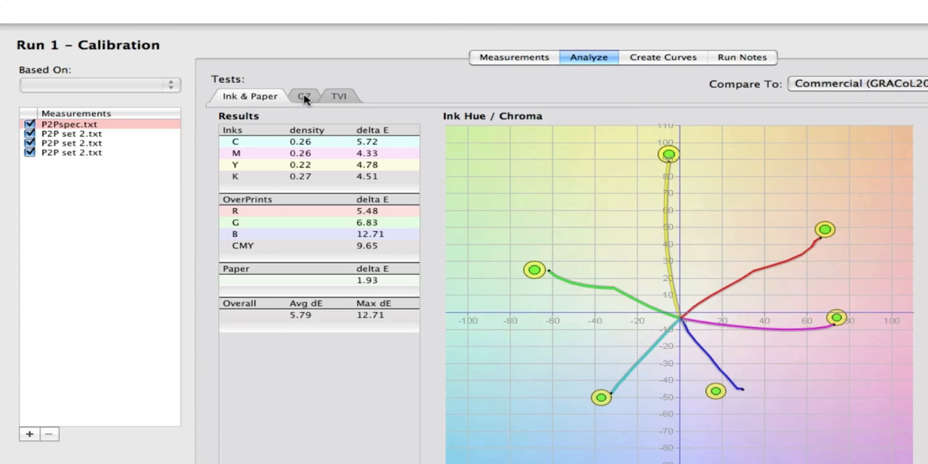
- Show the G7 tab's curve shape and gray balance graphs for Run 1
click(304, 97)
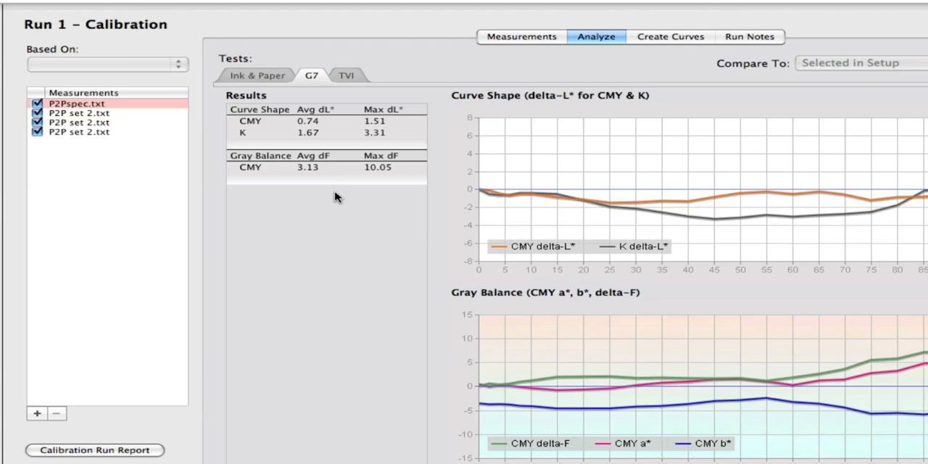
mouse_move(484, 111)
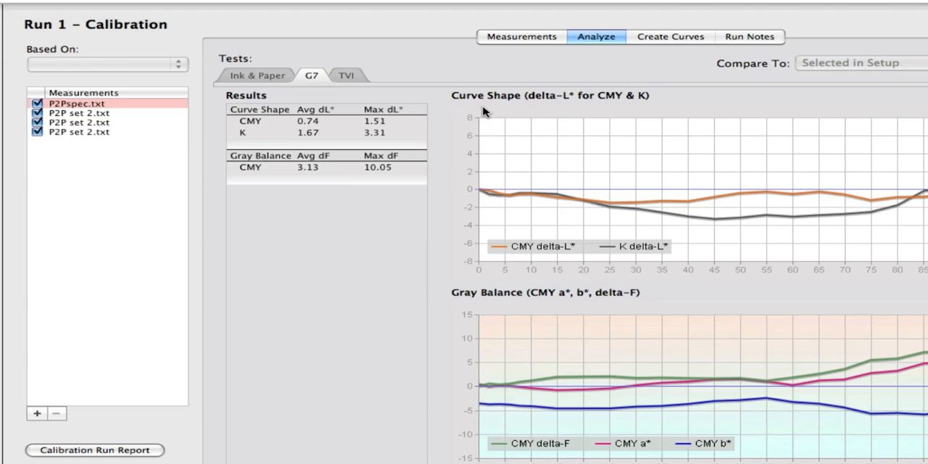
mouse_move(344, 106)
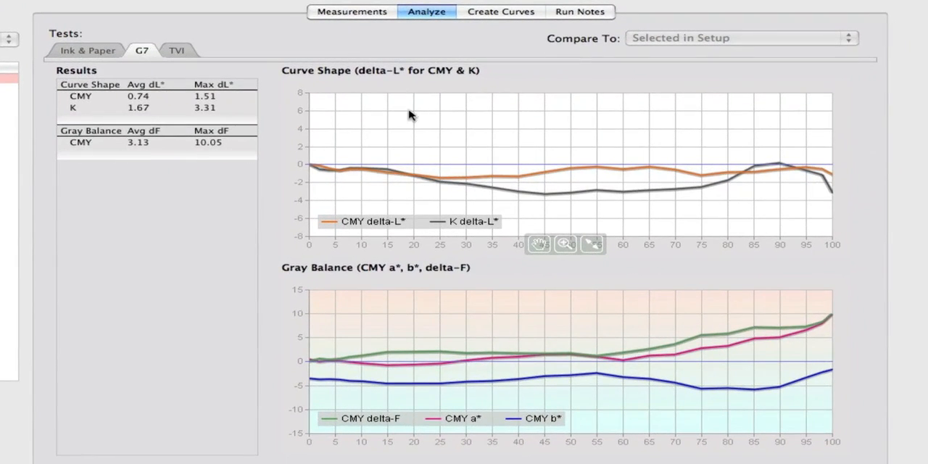
mouse_move(405, 83)
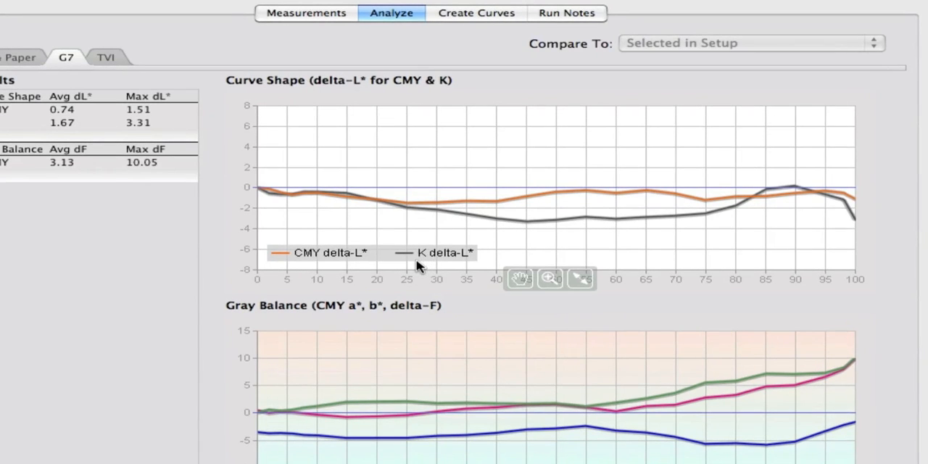
mouse_move(304, 263)
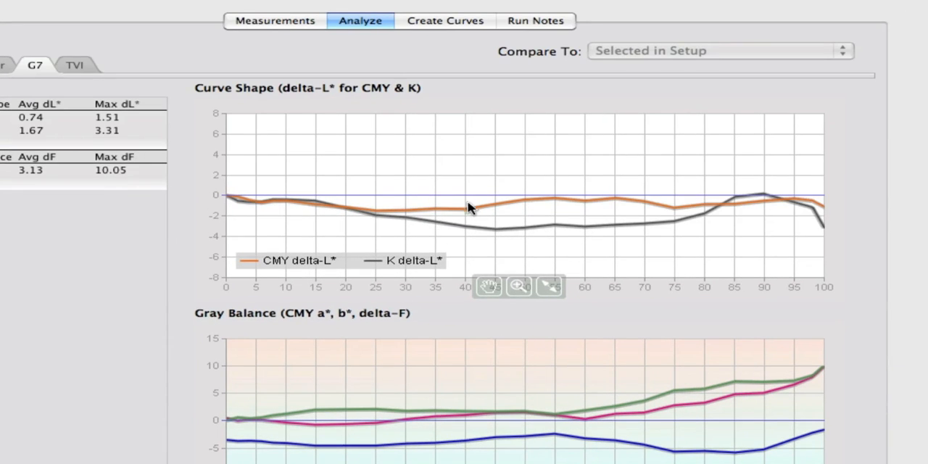
mouse_move(523, 238)
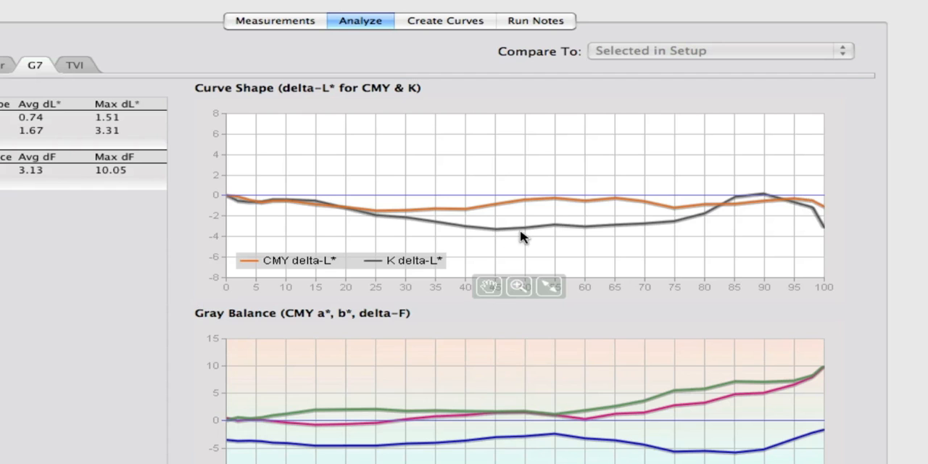
mouse_move(767, 292)
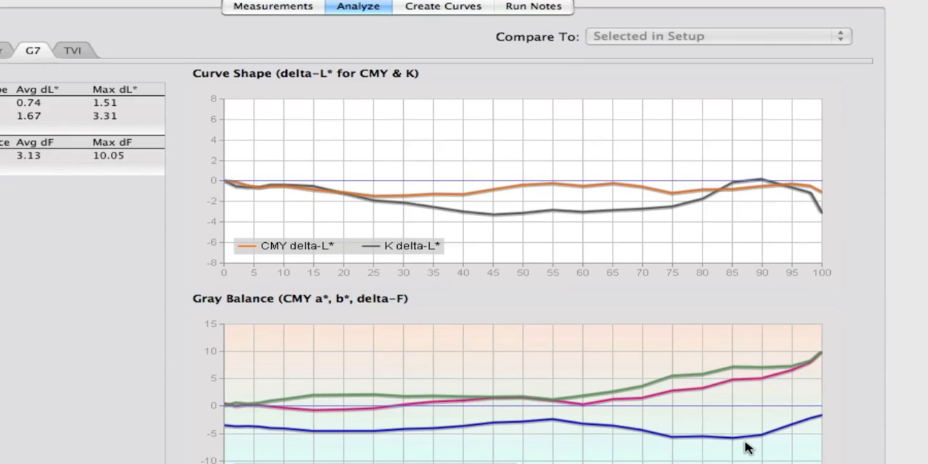
mouse_move(268, 316)
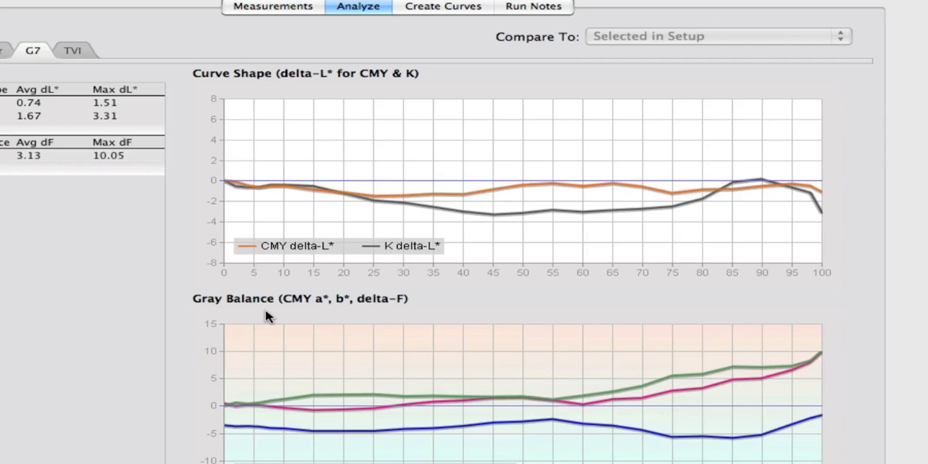
scroll(down, 3)
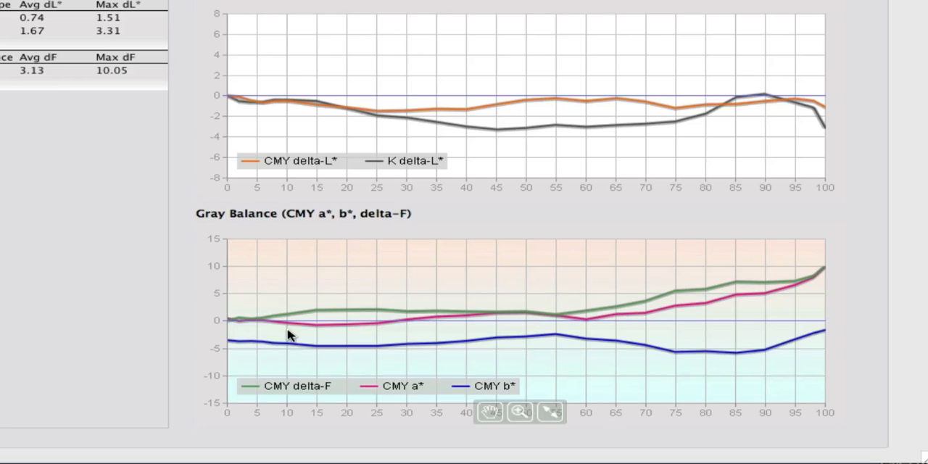
mouse_move(763, 305)
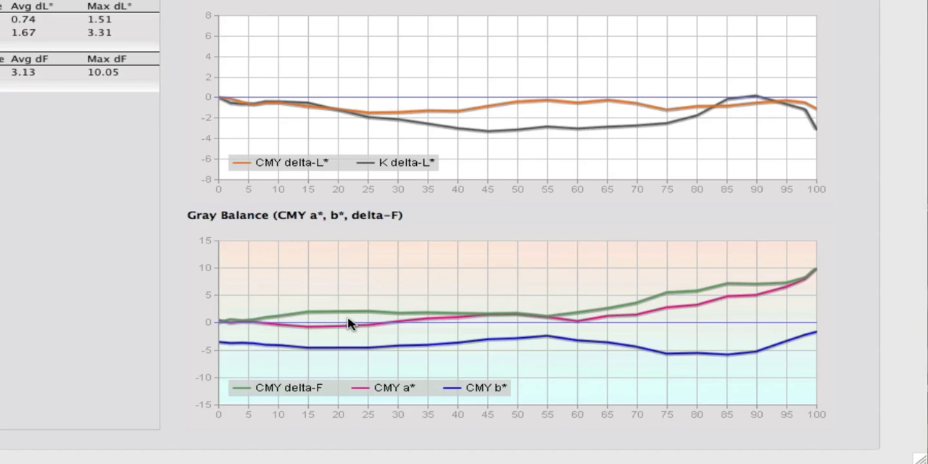
mouse_move(47, 188)
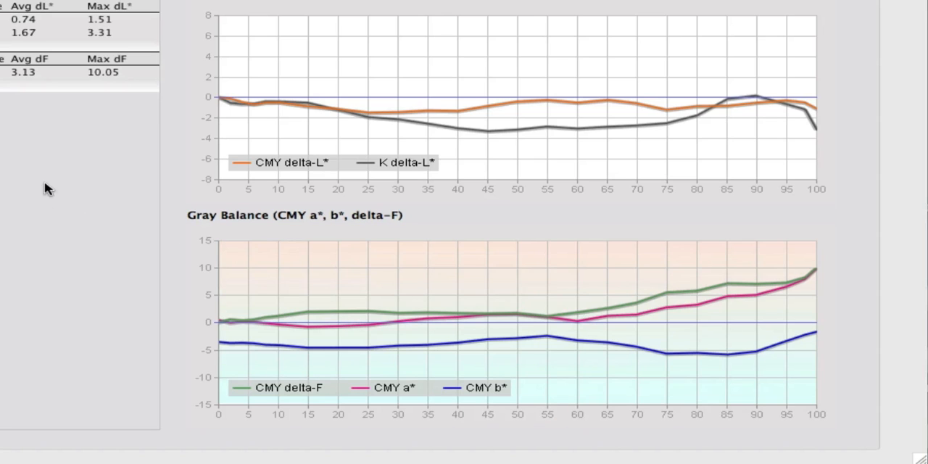
mouse_move(40, 24)
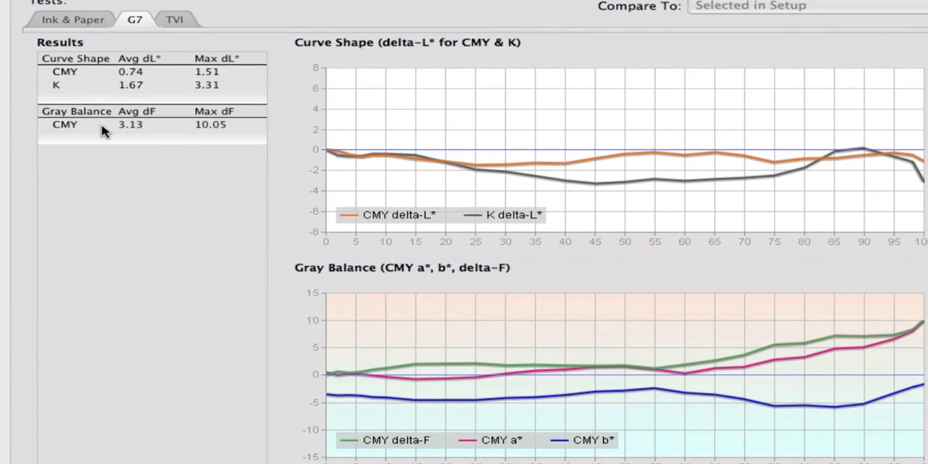
mouse_move(192, 136)
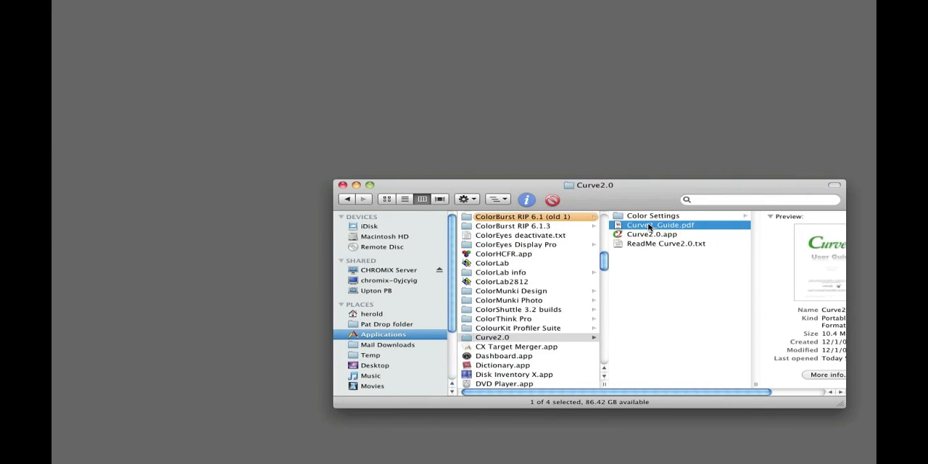
- Open Curve2_Guide.pdf in Preview and jump to the Ink Test chapter on page 14
double_click(661, 224)
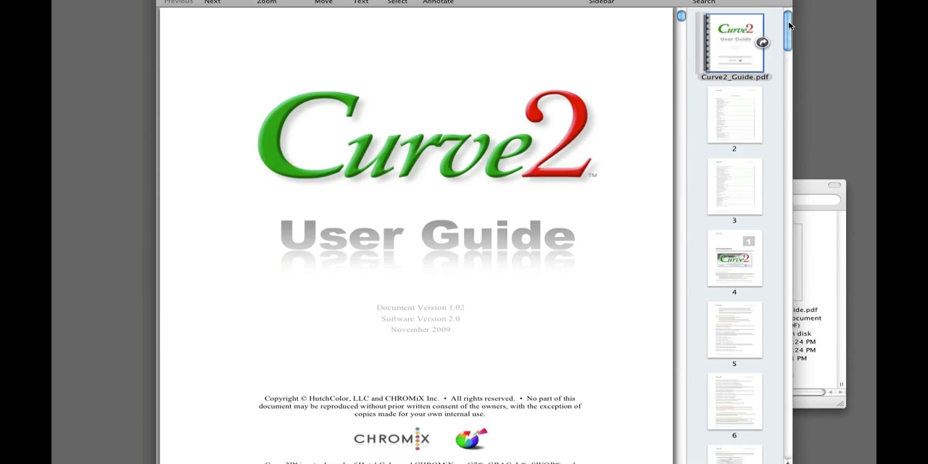
scroll(down, 3)
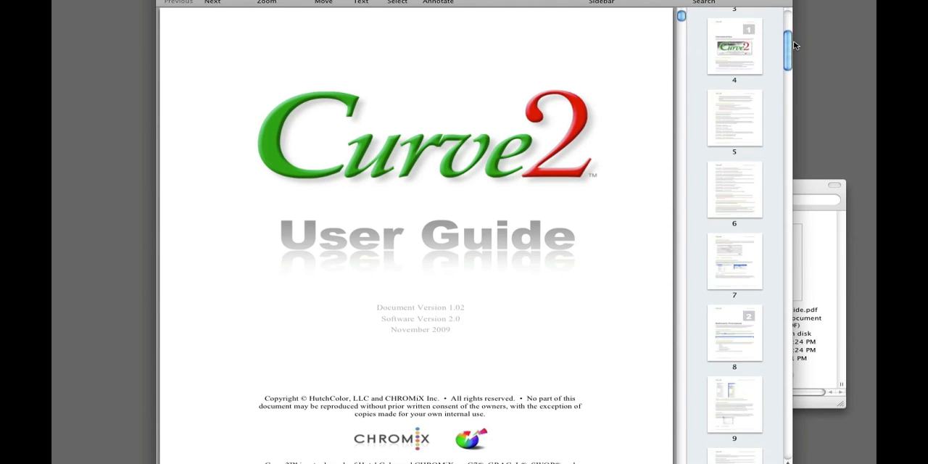
scroll(down, 3)
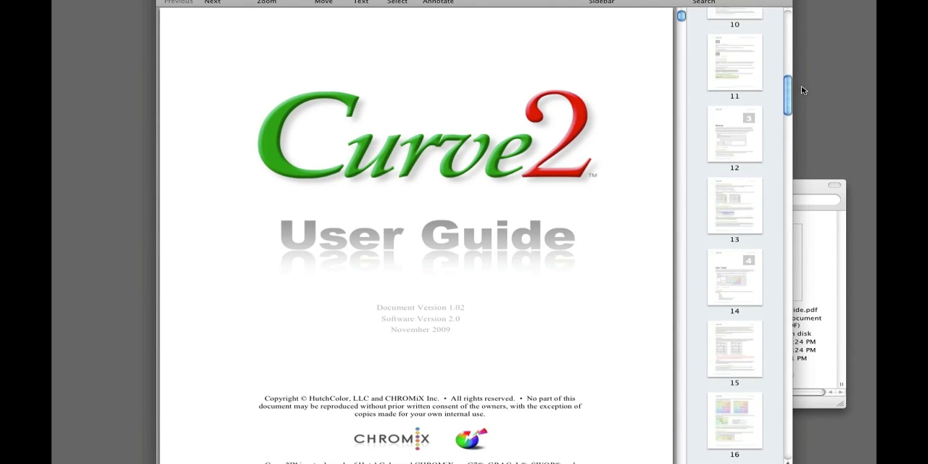
click(734, 278)
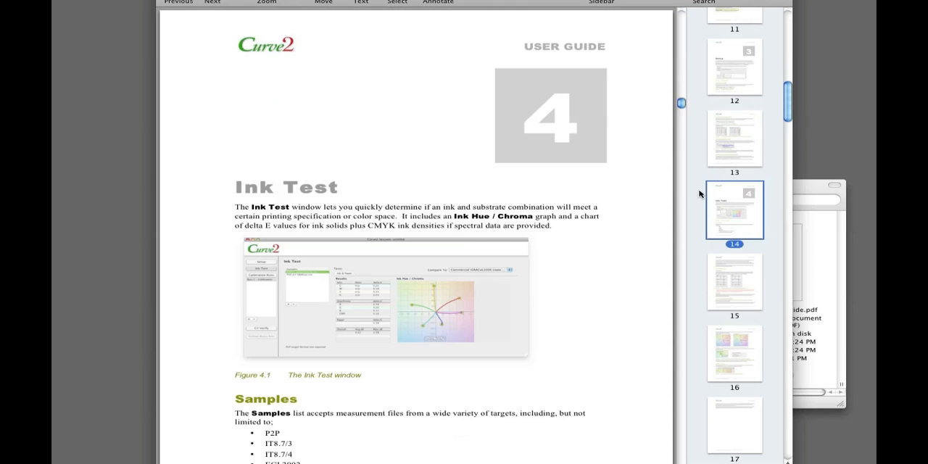
scroll(down, 3)
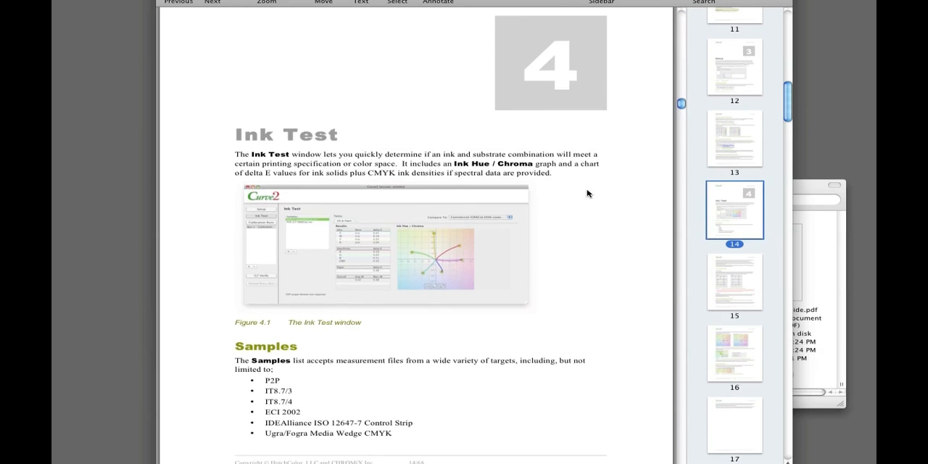
scroll(down, 3)
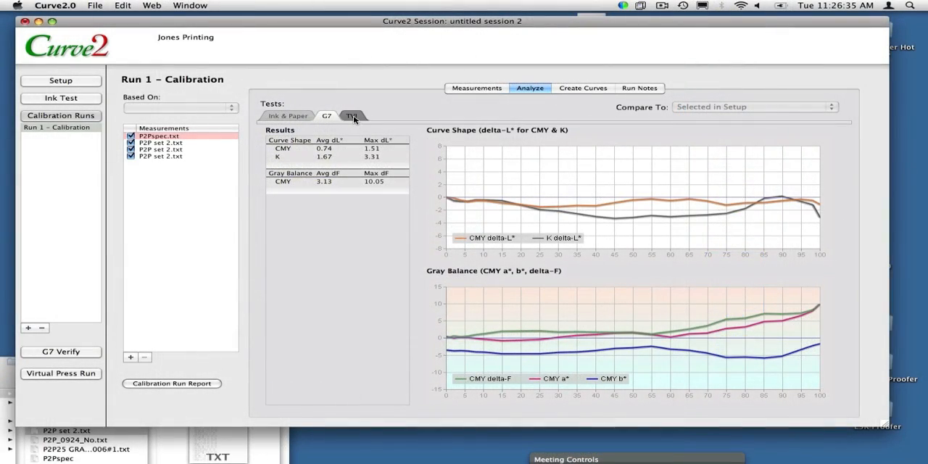
- Show the TVI dot gain curves from CIEXYZ for Run 1
click(351, 115)
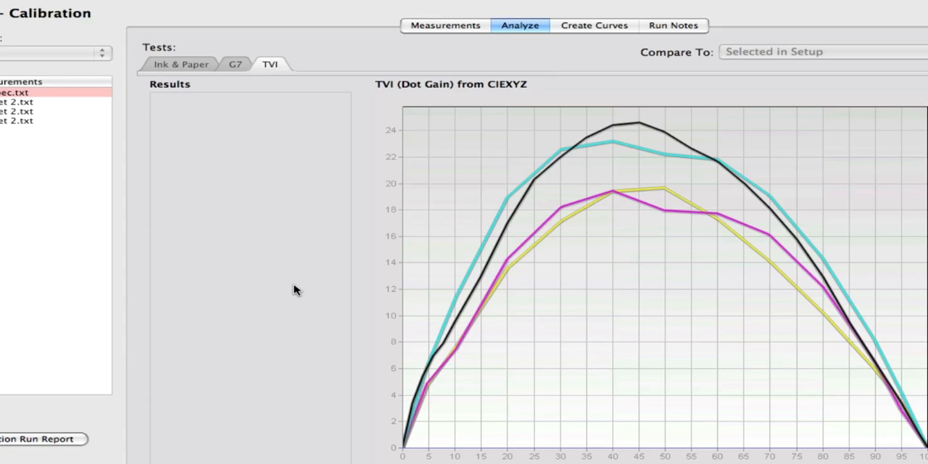
mouse_move(223, 113)
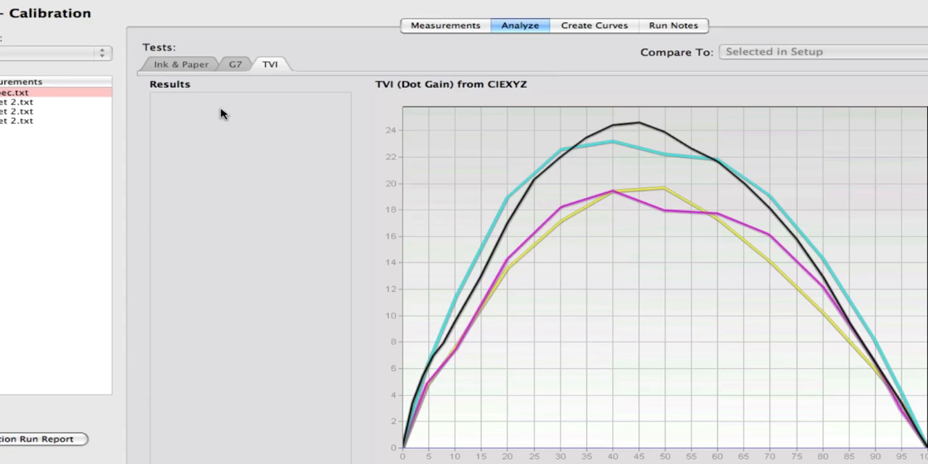
mouse_move(234, 153)
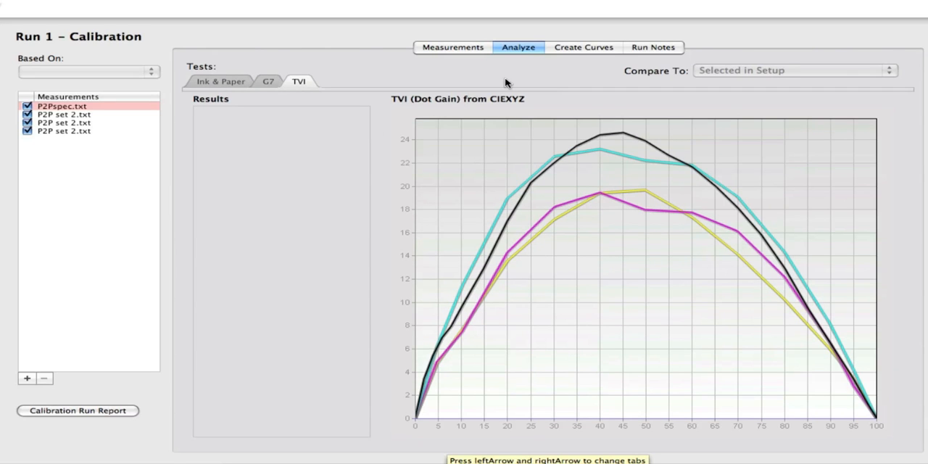
- Show Run 1's output curves and CMYK control point values at 10% steps
click(583, 48)
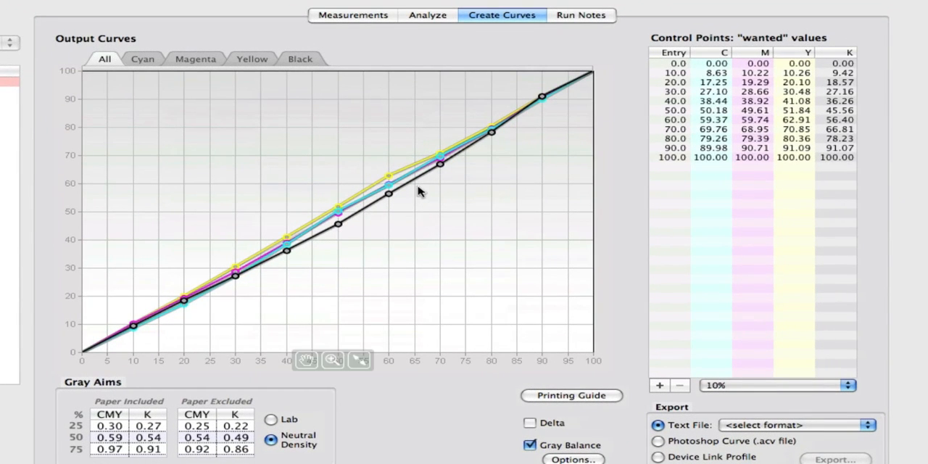
mouse_move(167, 308)
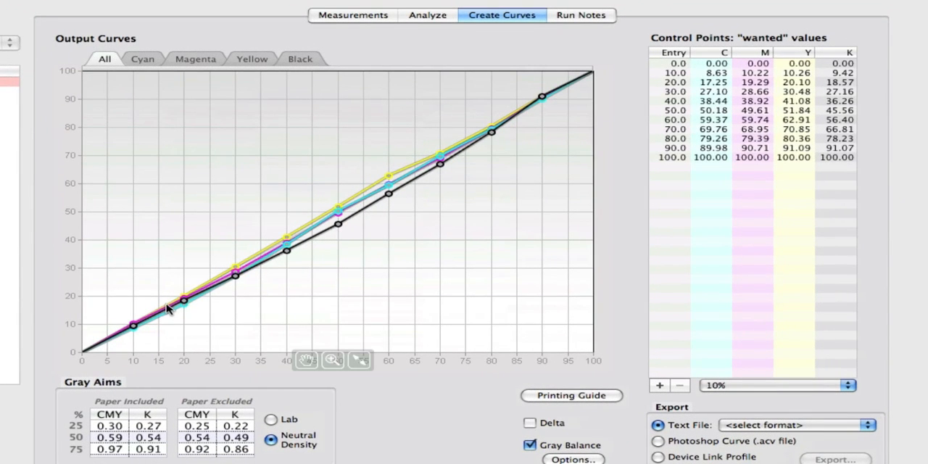
mouse_move(631, 116)
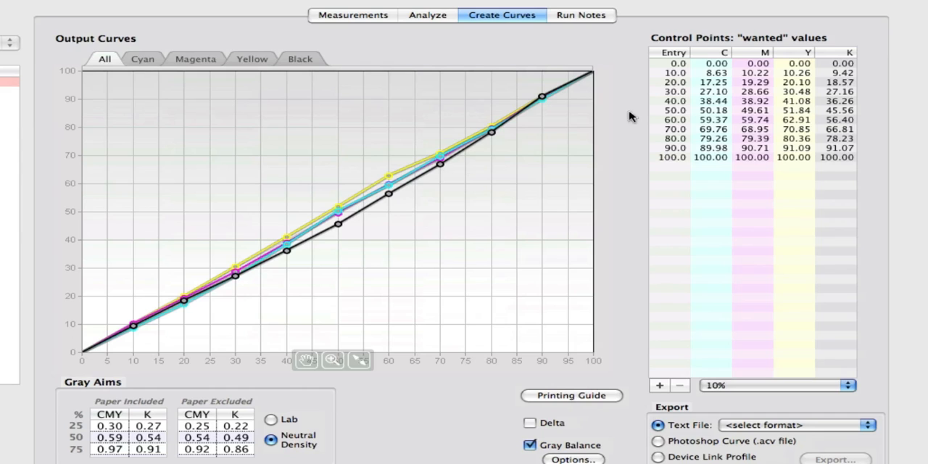